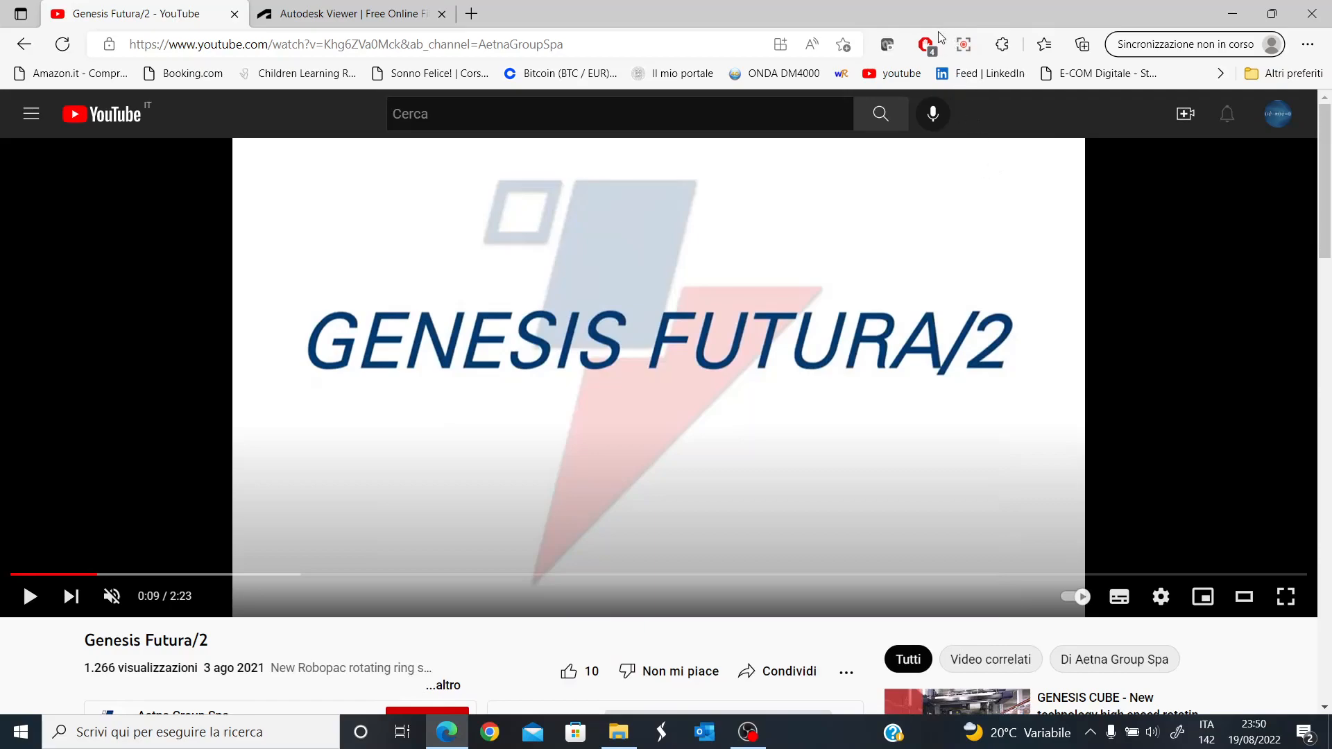
mouse_move(926, 45)
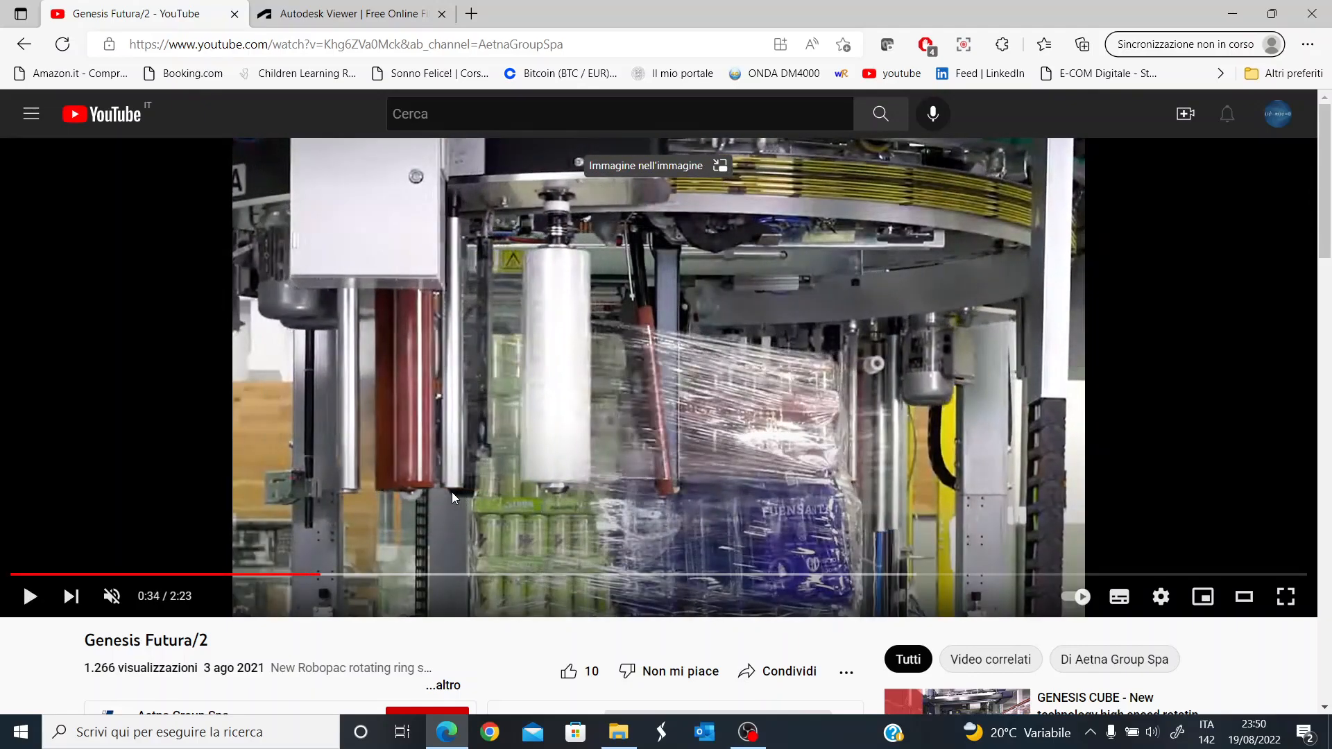
mouse_move(703, 450)
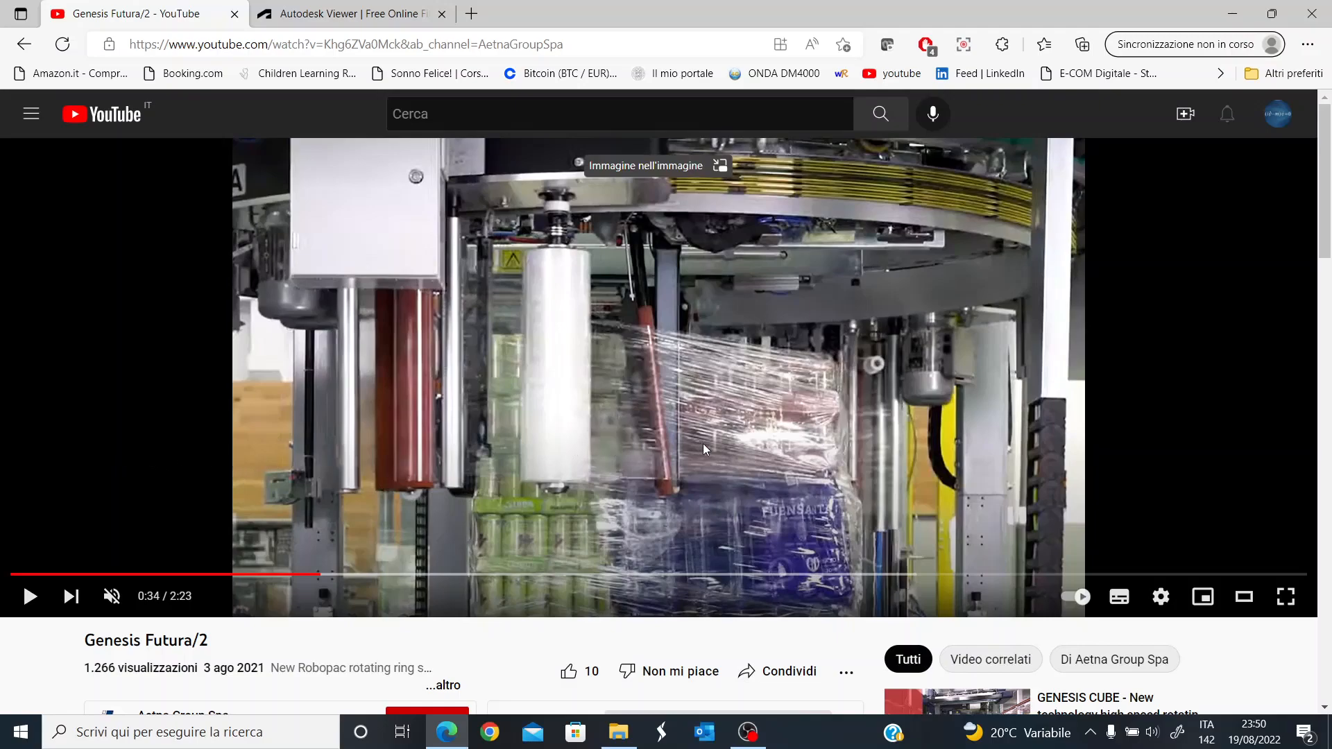
mouse_move(697, 455)
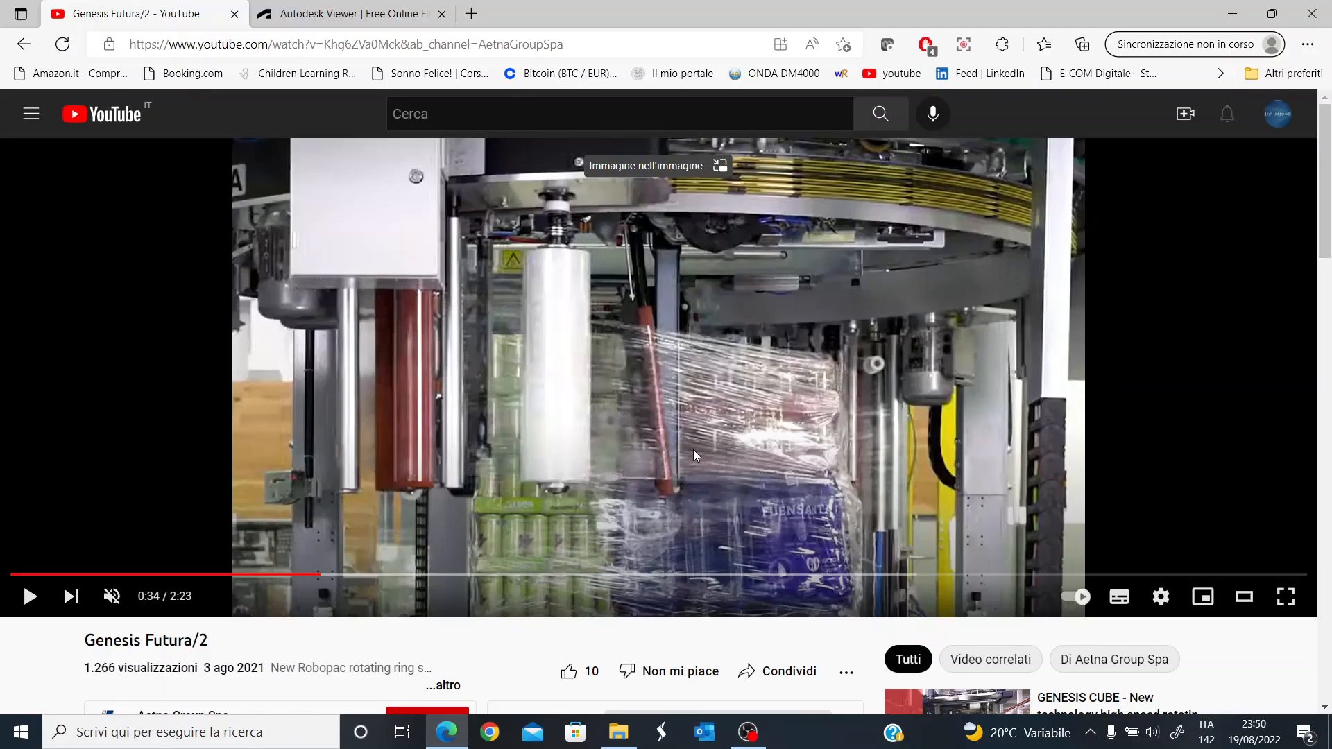
mouse_move(680, 457)
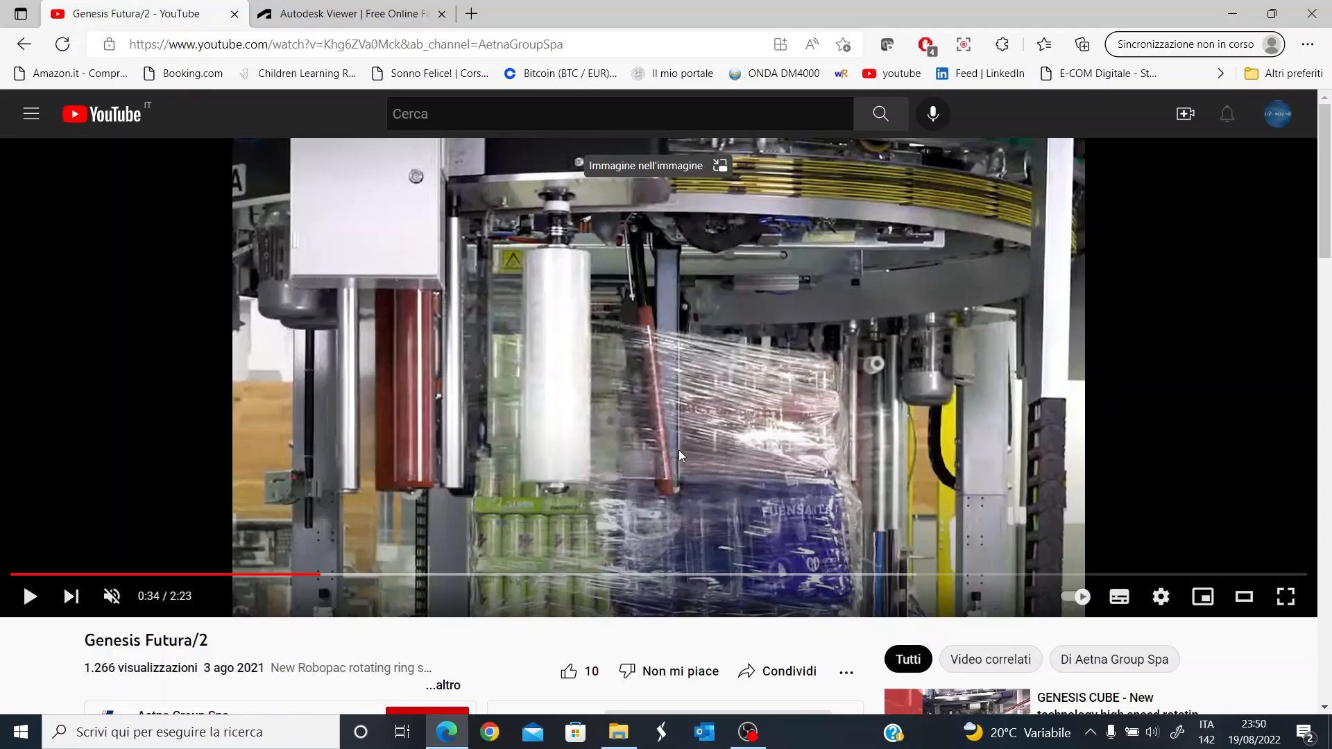
mouse_move(684, 459)
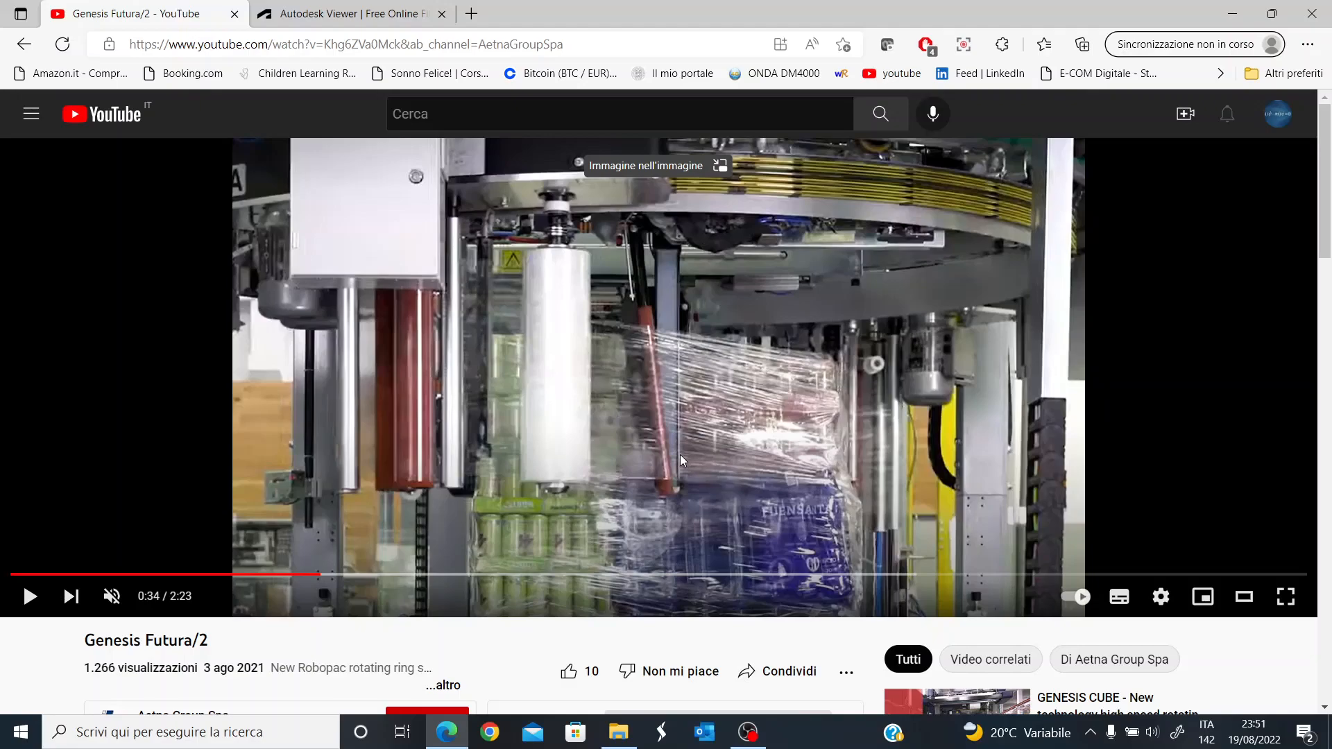
mouse_move(680, 459)
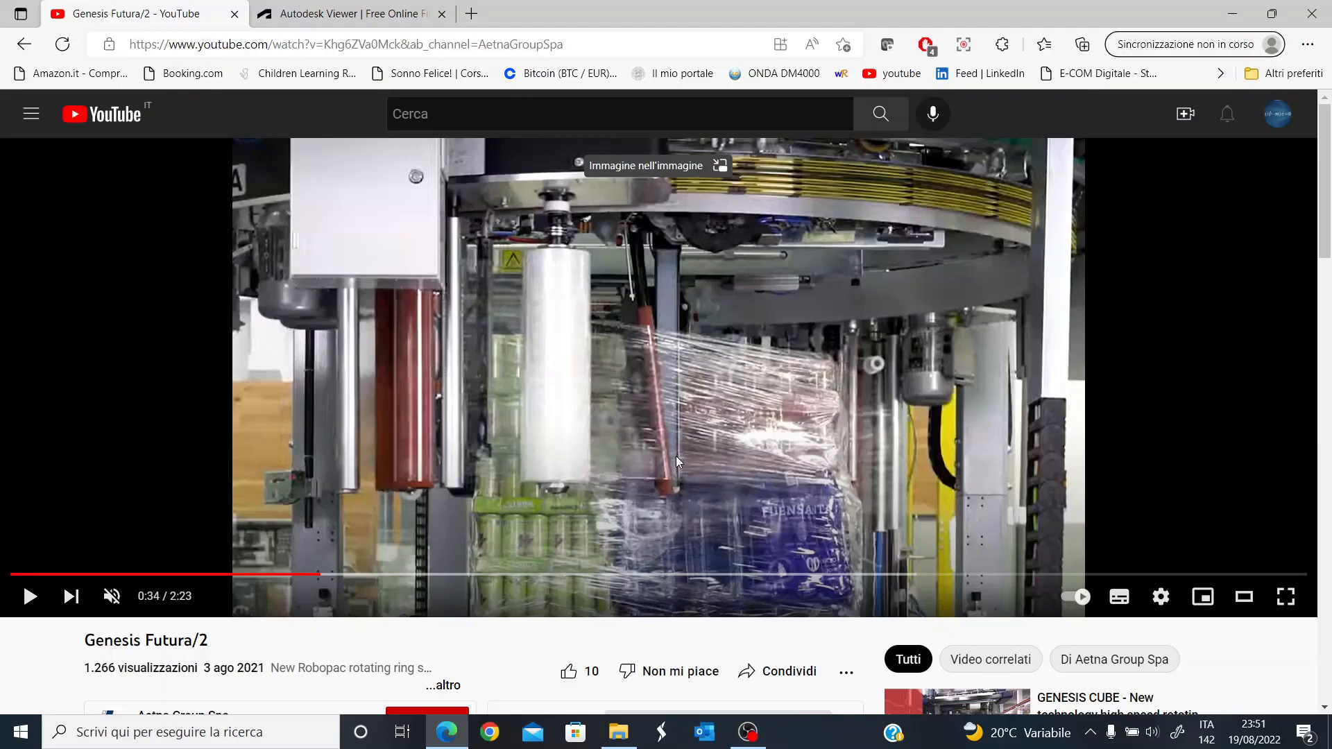
mouse_move(675, 465)
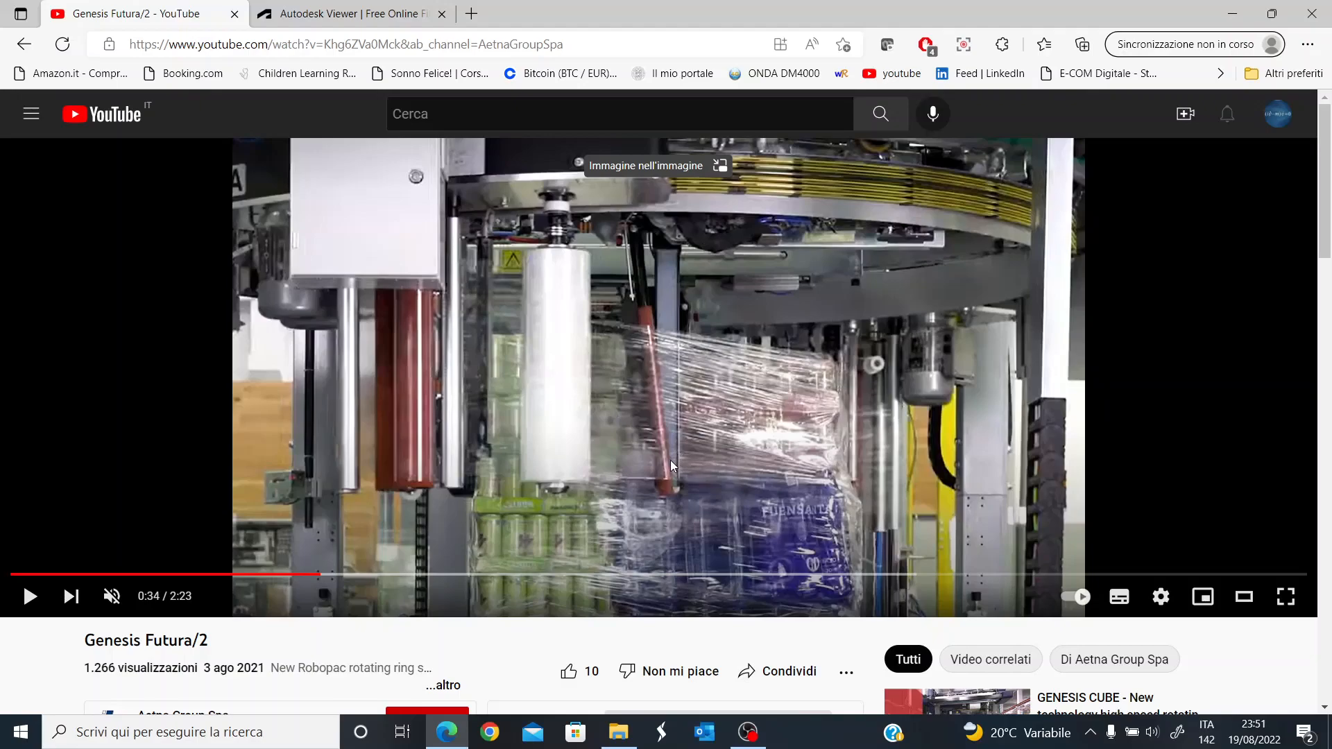
mouse_move(668, 468)
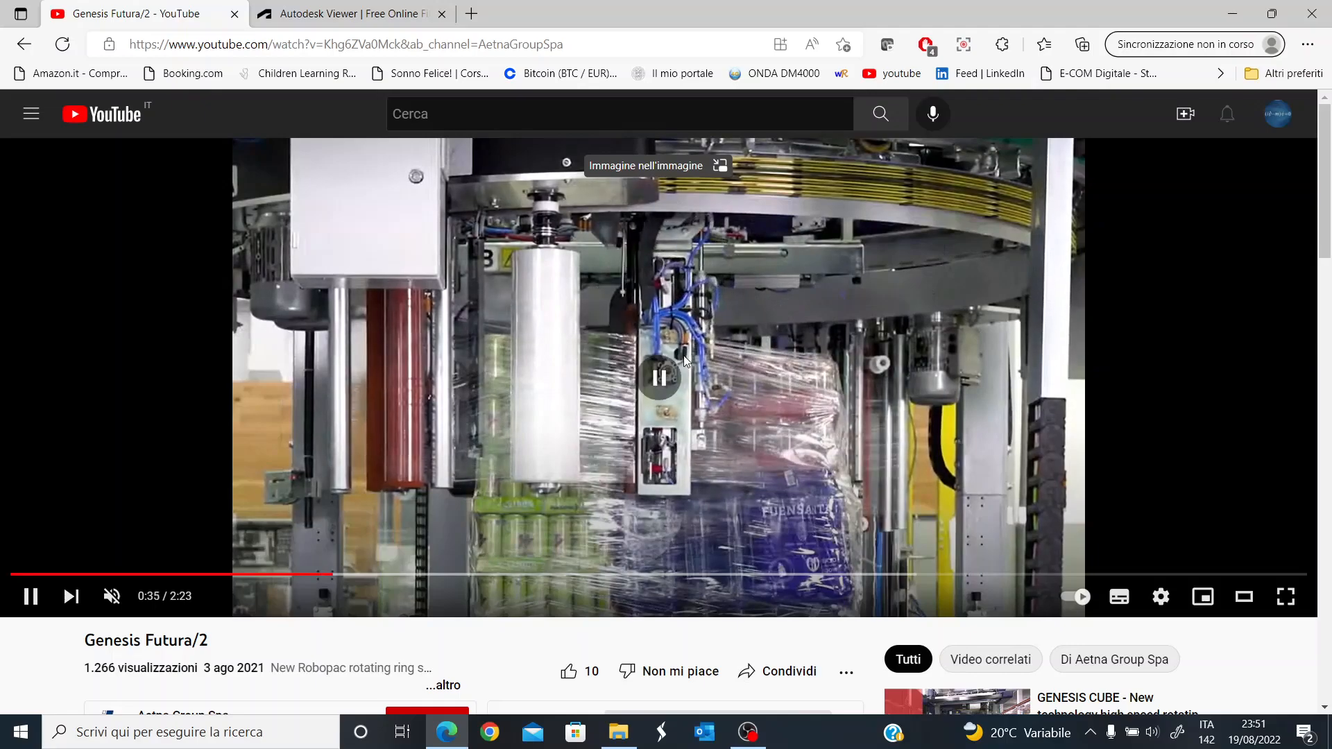
Pause and resume the video around the wrapping scene, reaching the Pressure Platen caption at 0:49.
click(29, 595)
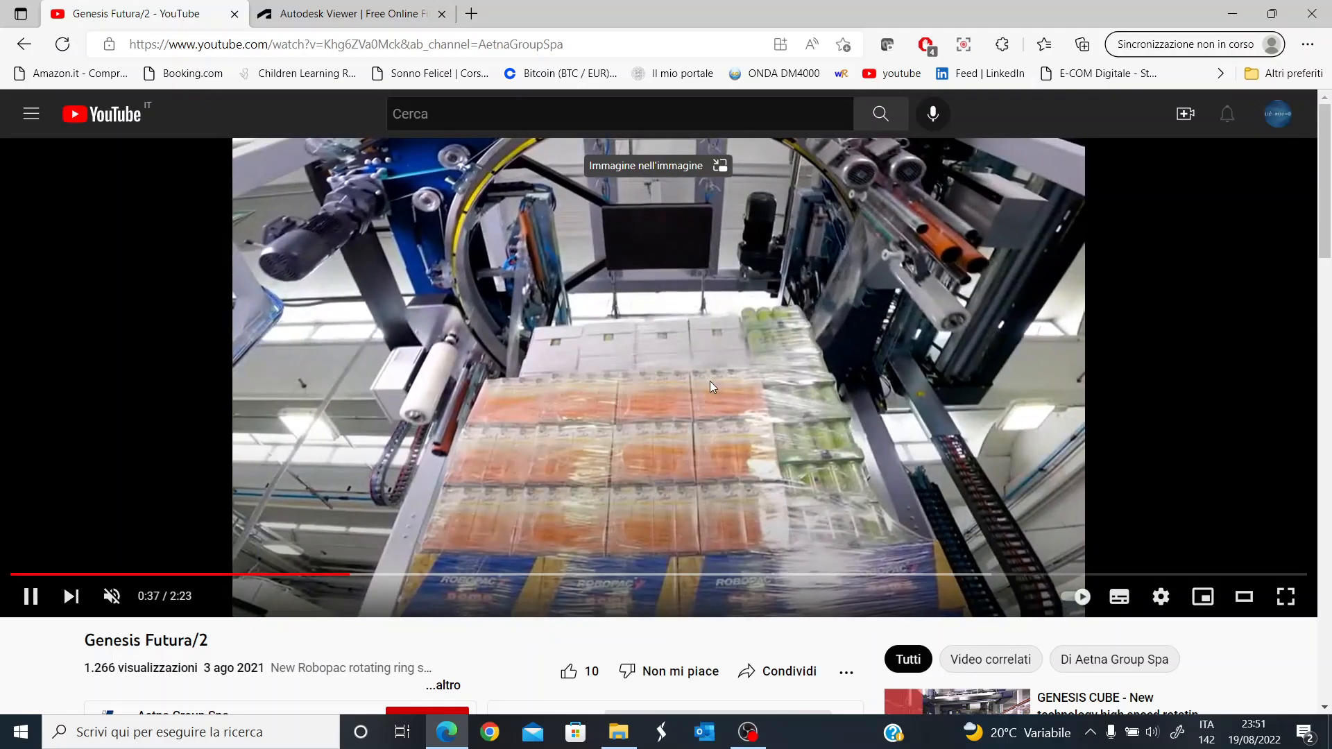
click(29, 595)
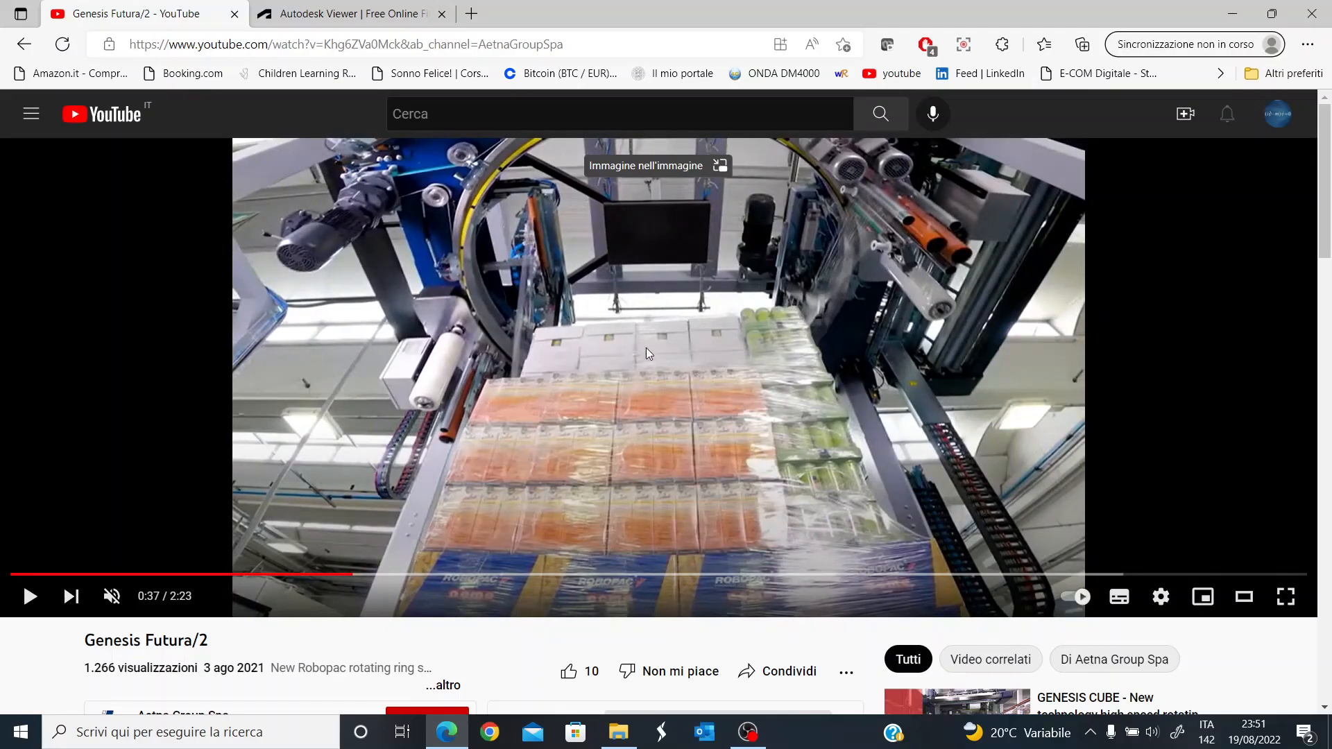
click(28, 595)
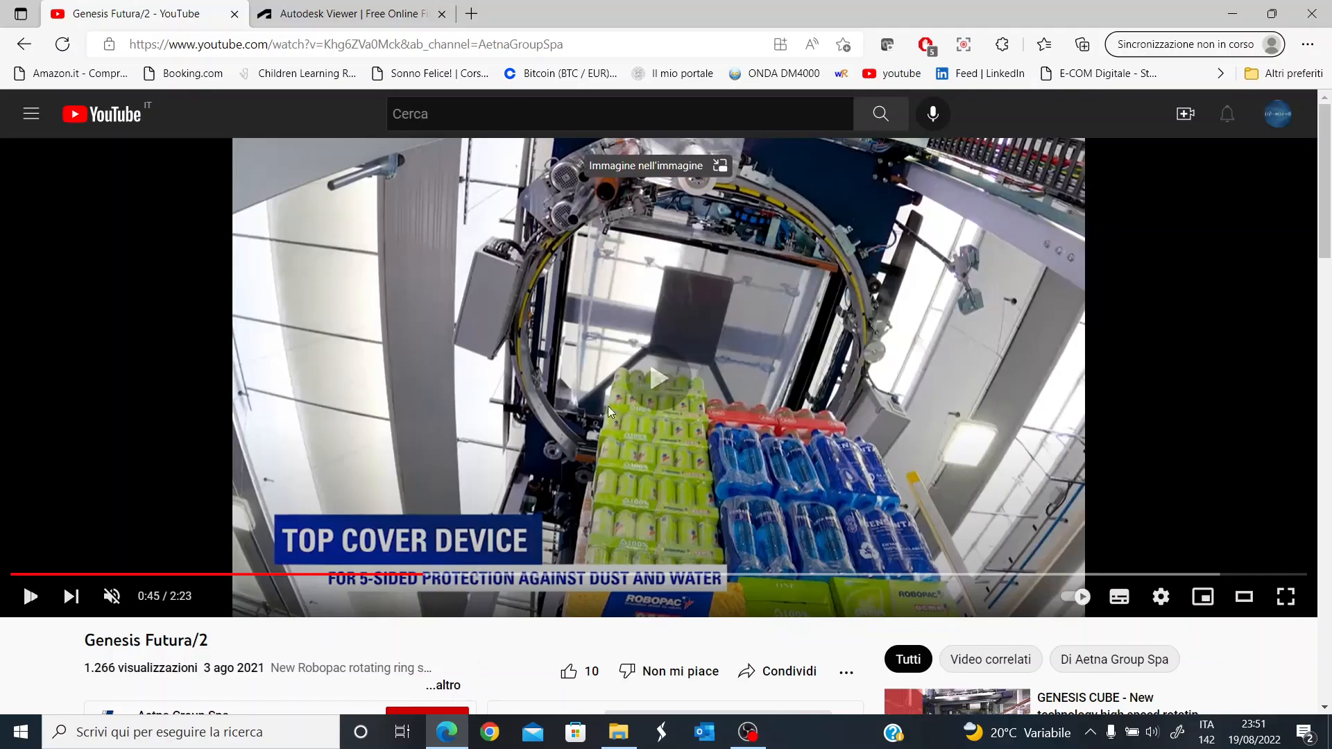
click(27, 596)
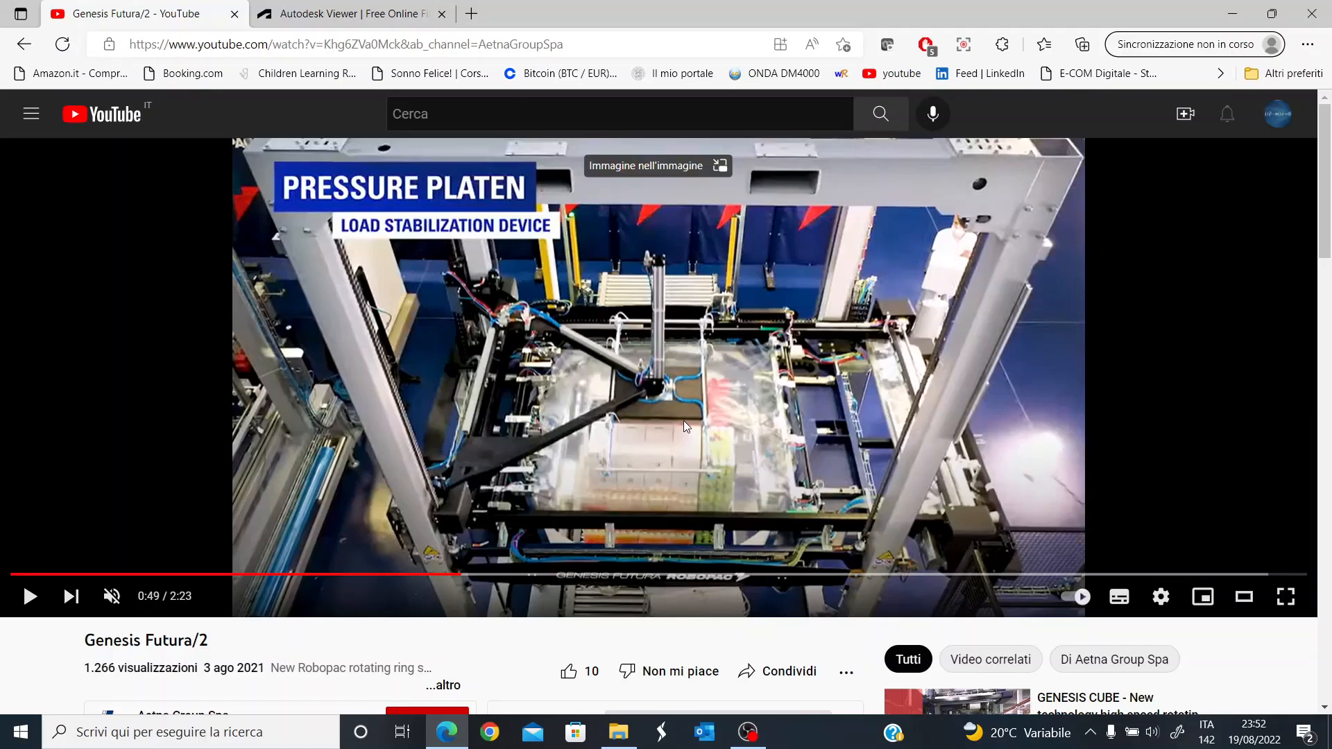
mouse_move(468, 348)
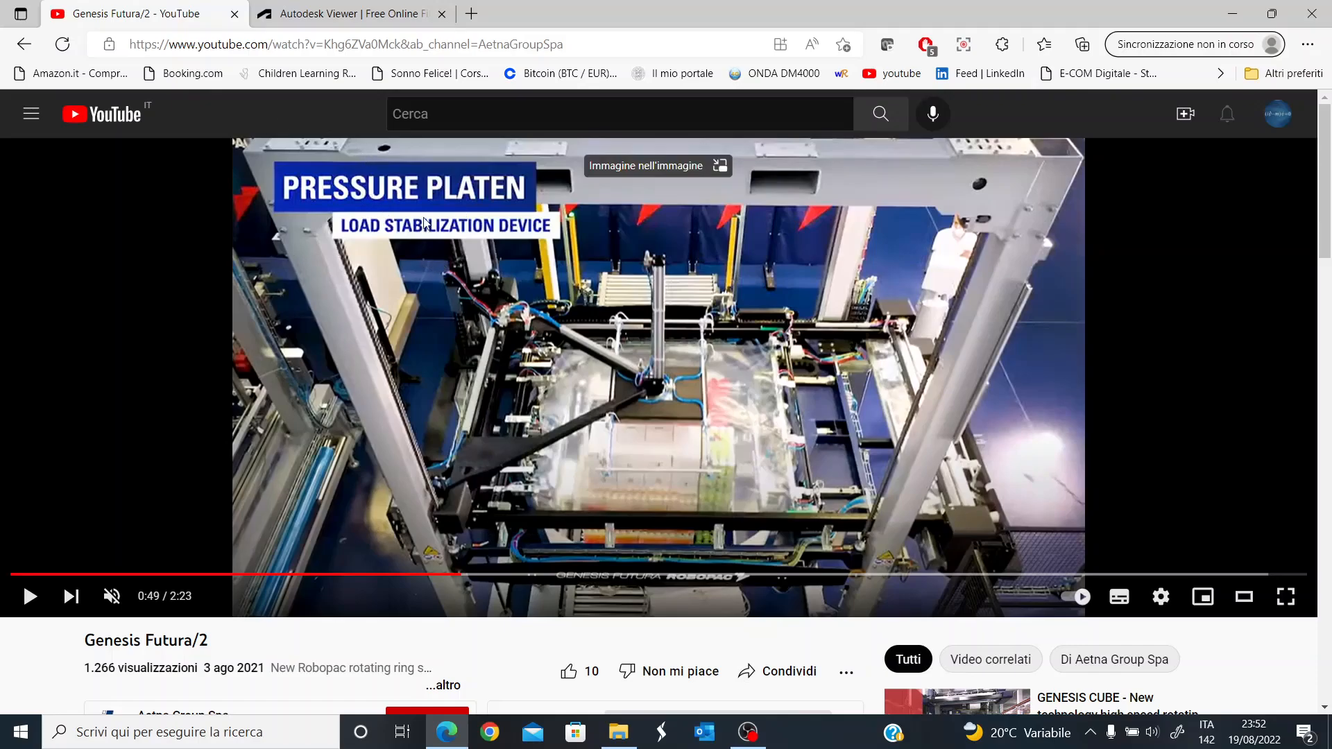
Resume playback and pause again at the Futura Clamp welding feature around 1:13.
click(28, 595)
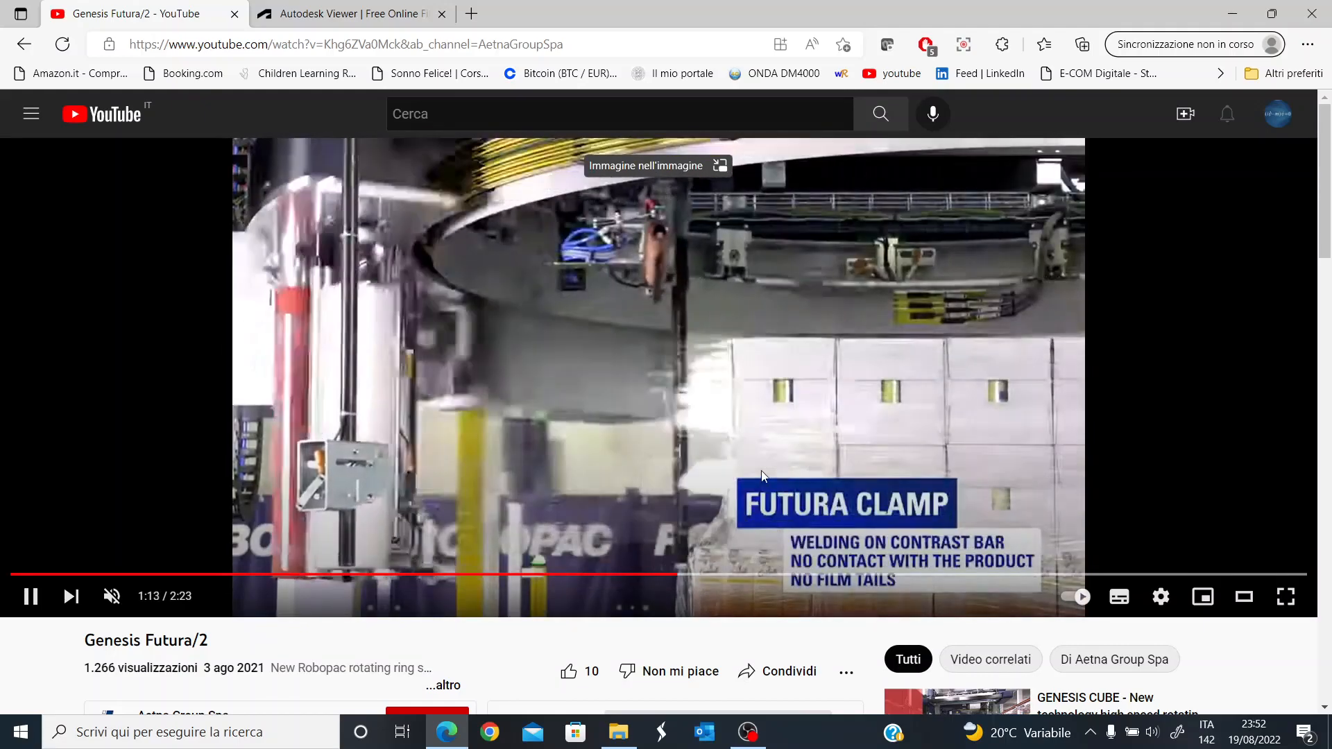
click(29, 595)
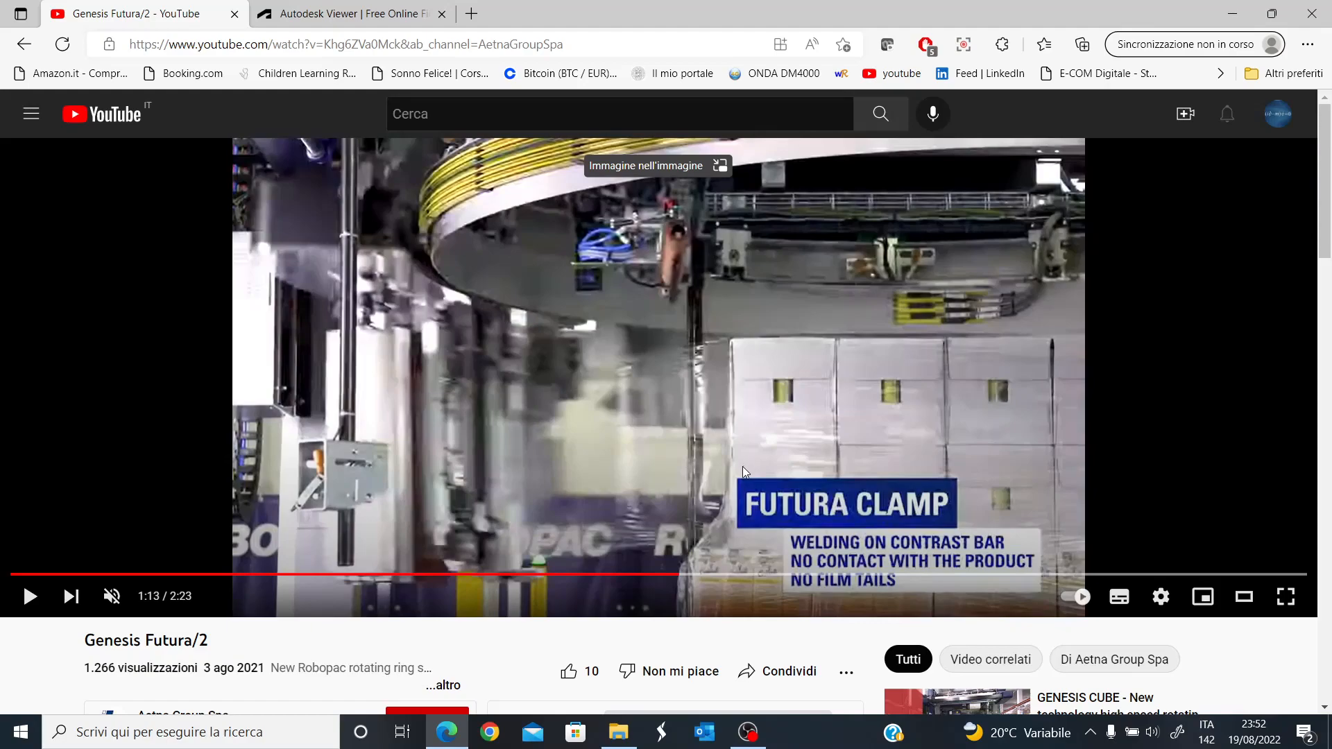
mouse_move(735, 476)
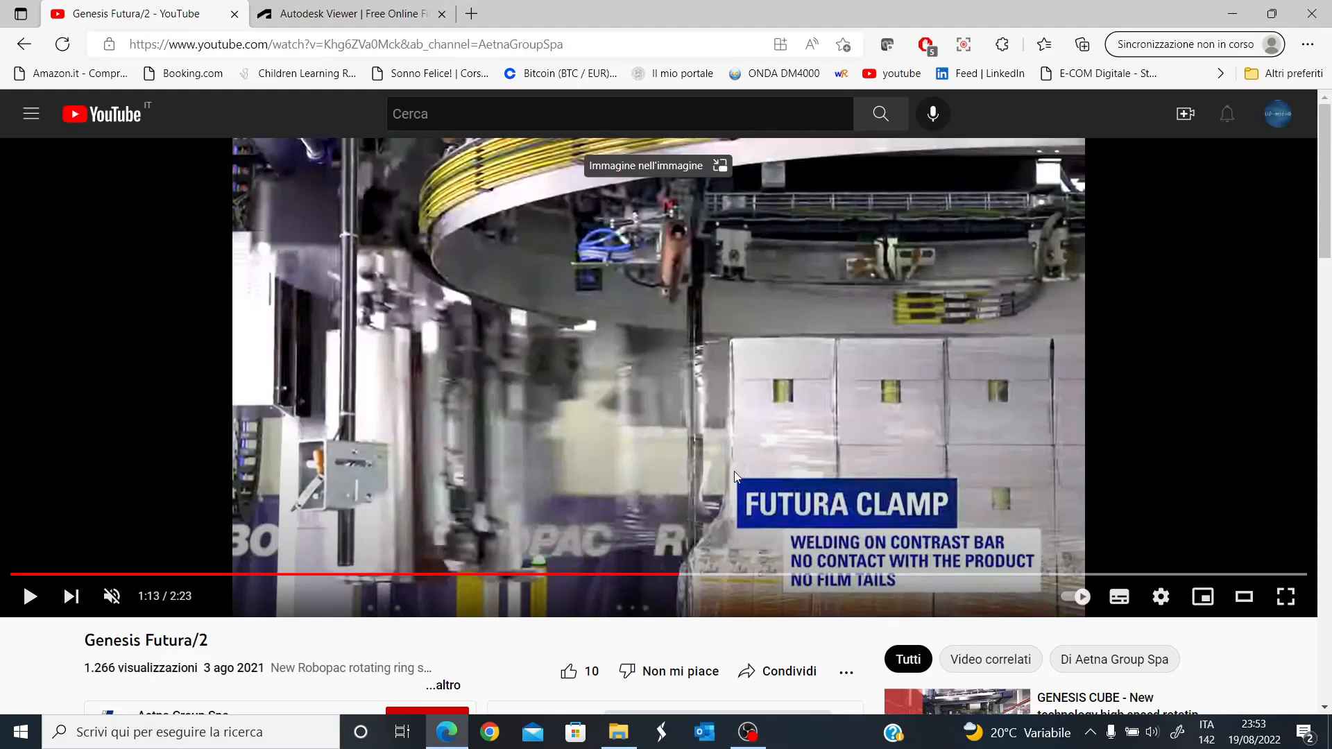
mouse_move(735, 494)
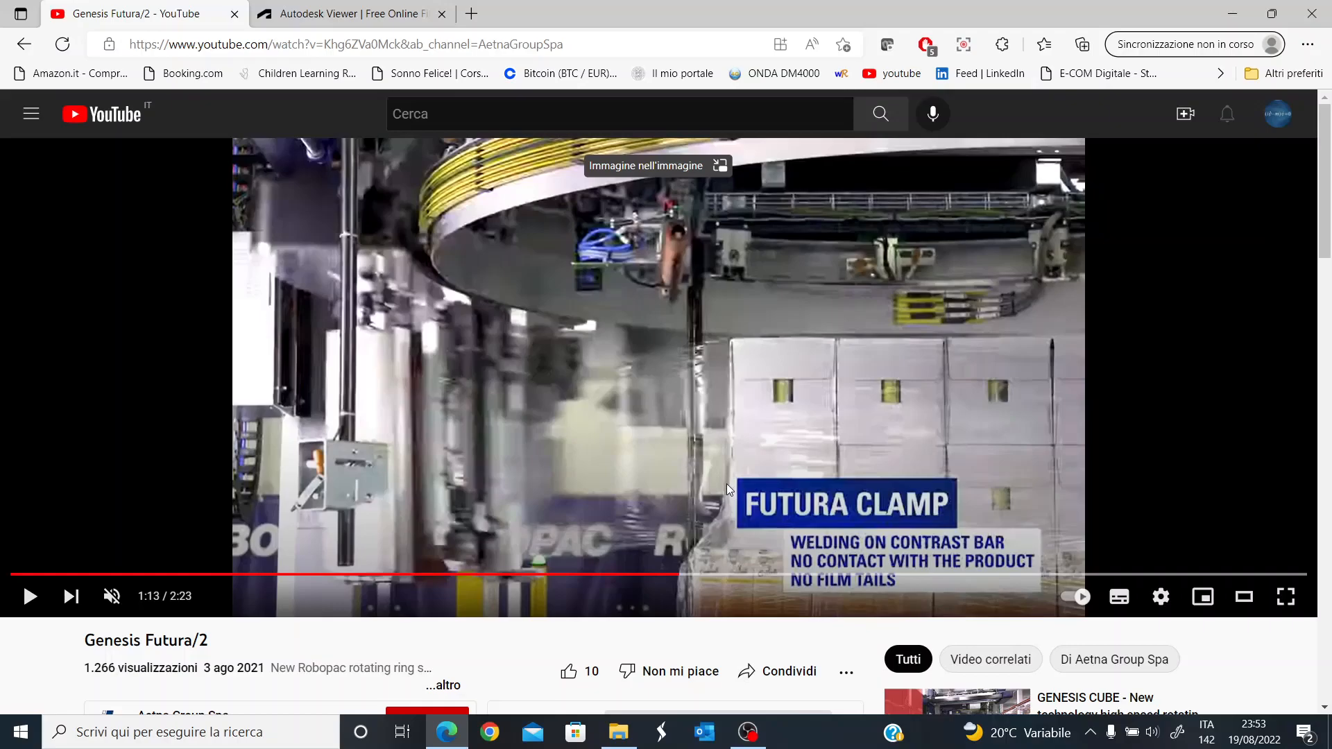
mouse_move(737, 437)
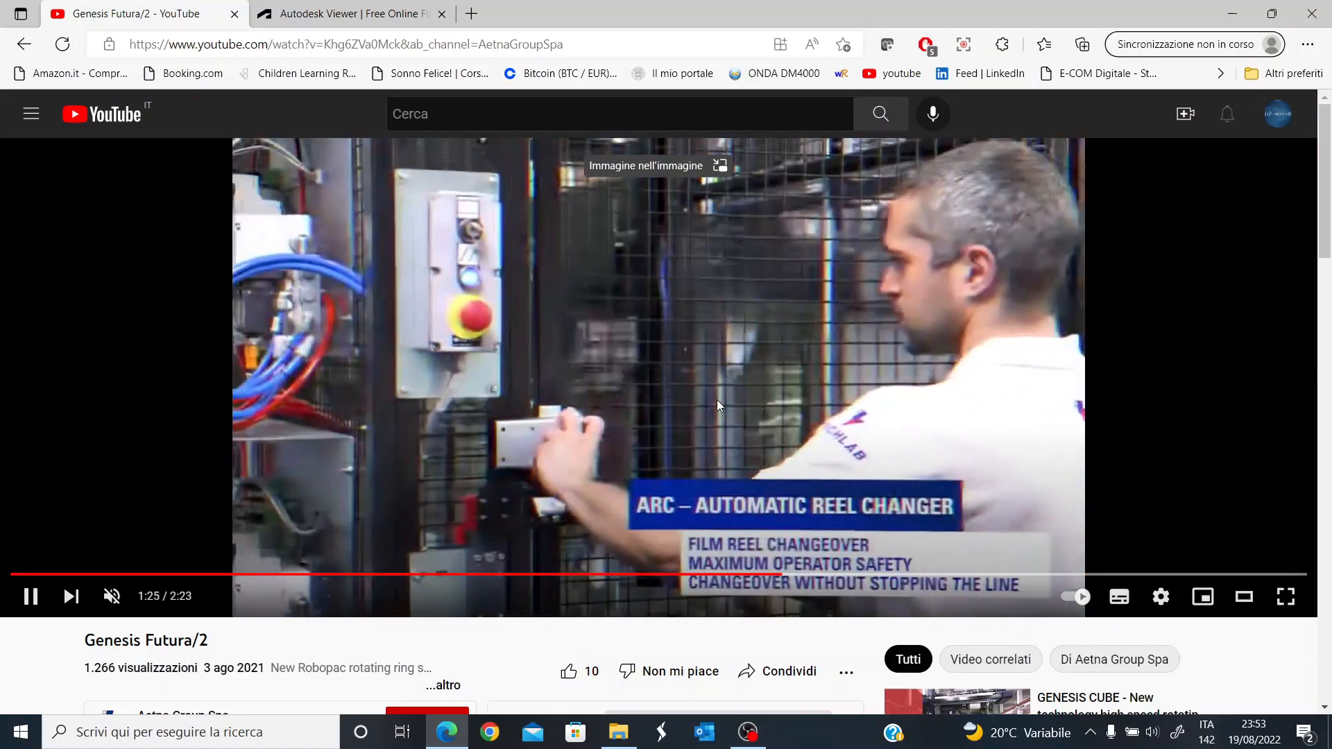
Enlarge the video to full screen and let it play to the Dynamic Parachute feature at 2:01.
click(29, 595)
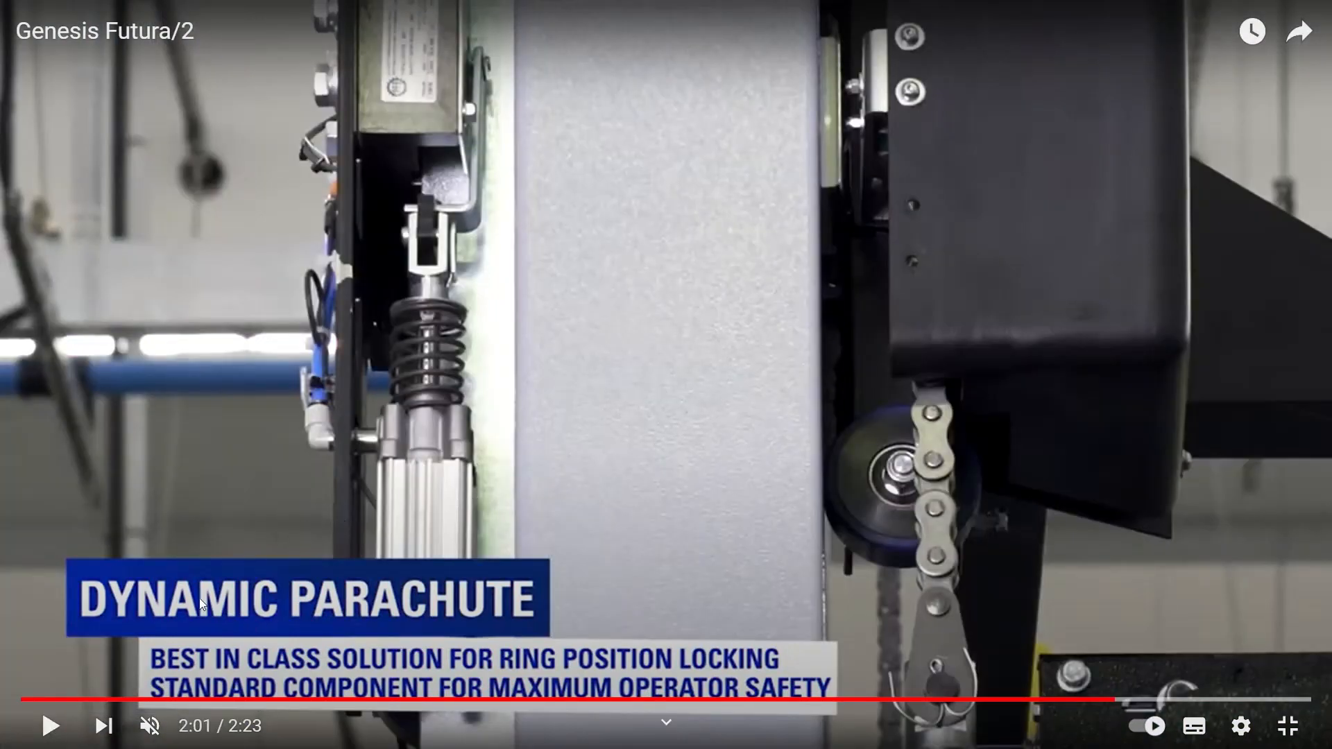
Leave full screen and stop near the end at 2:14 on the closing Robopac logo.
click(50, 725)
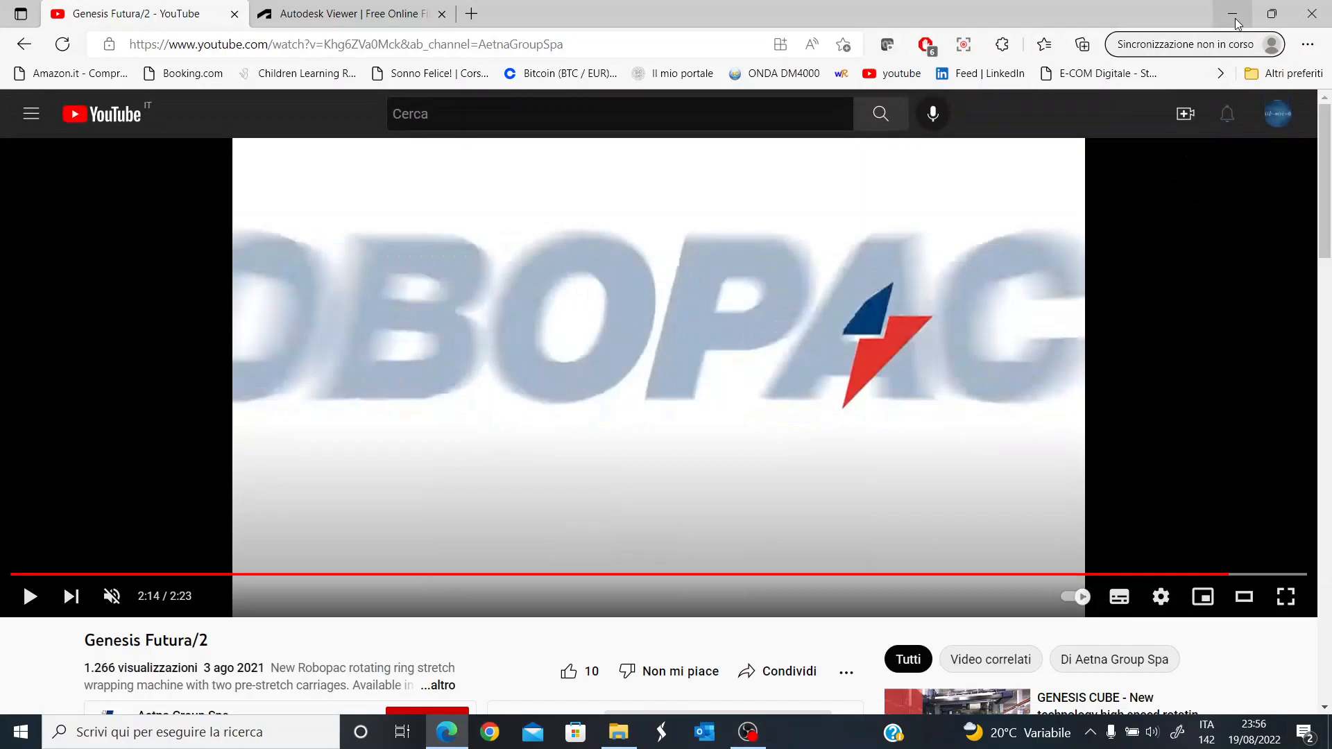
Switch to the FUTURA_2 layout drawing and pan from the ring plan down to the side elevation with pallet heights 1700, 1600, 1000 and 550.
click(348, 14)
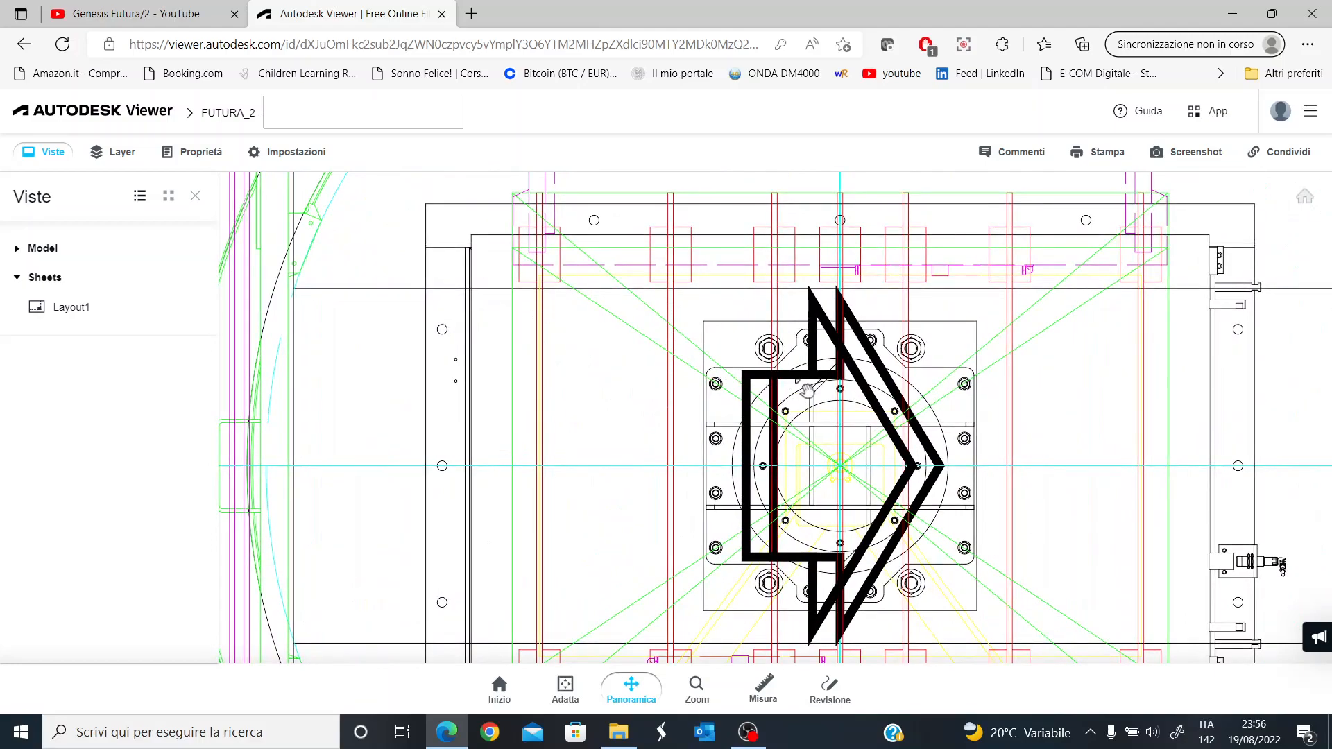
mouse_move(761, 377)
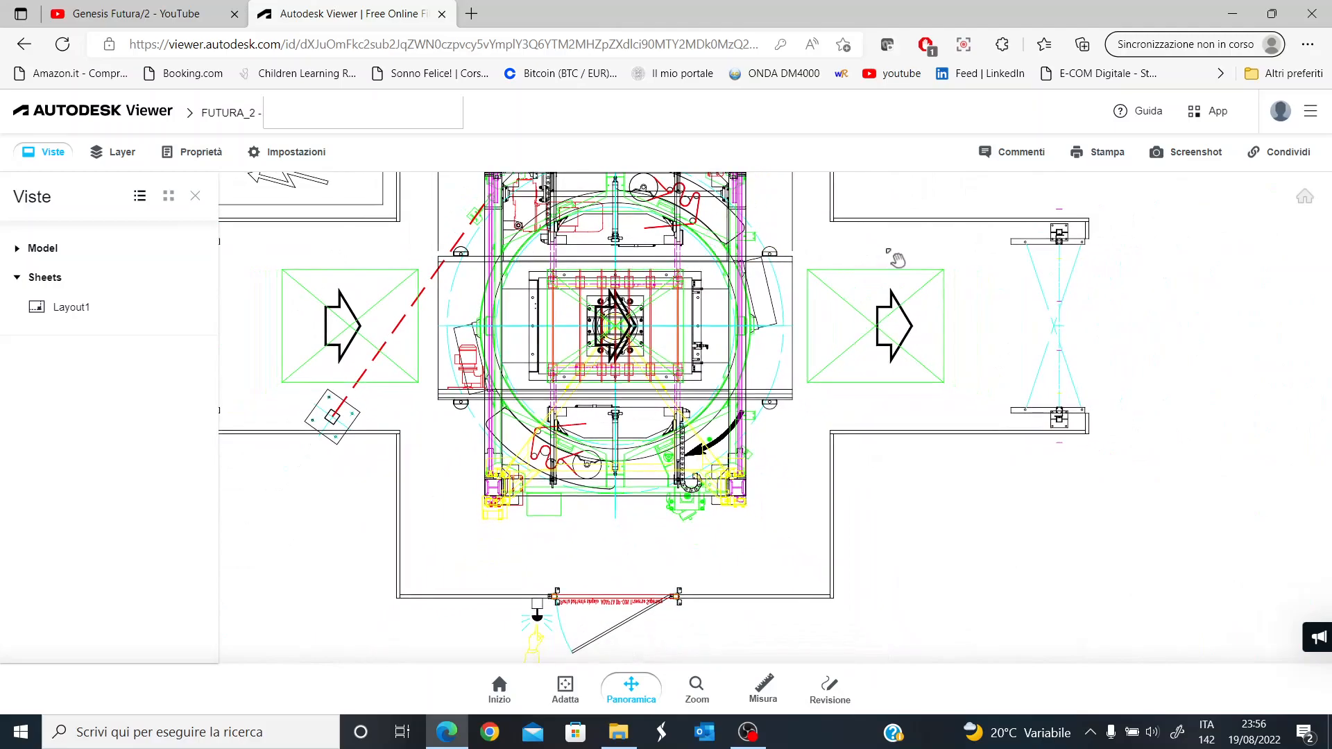
drag(896, 259, 866, 459)
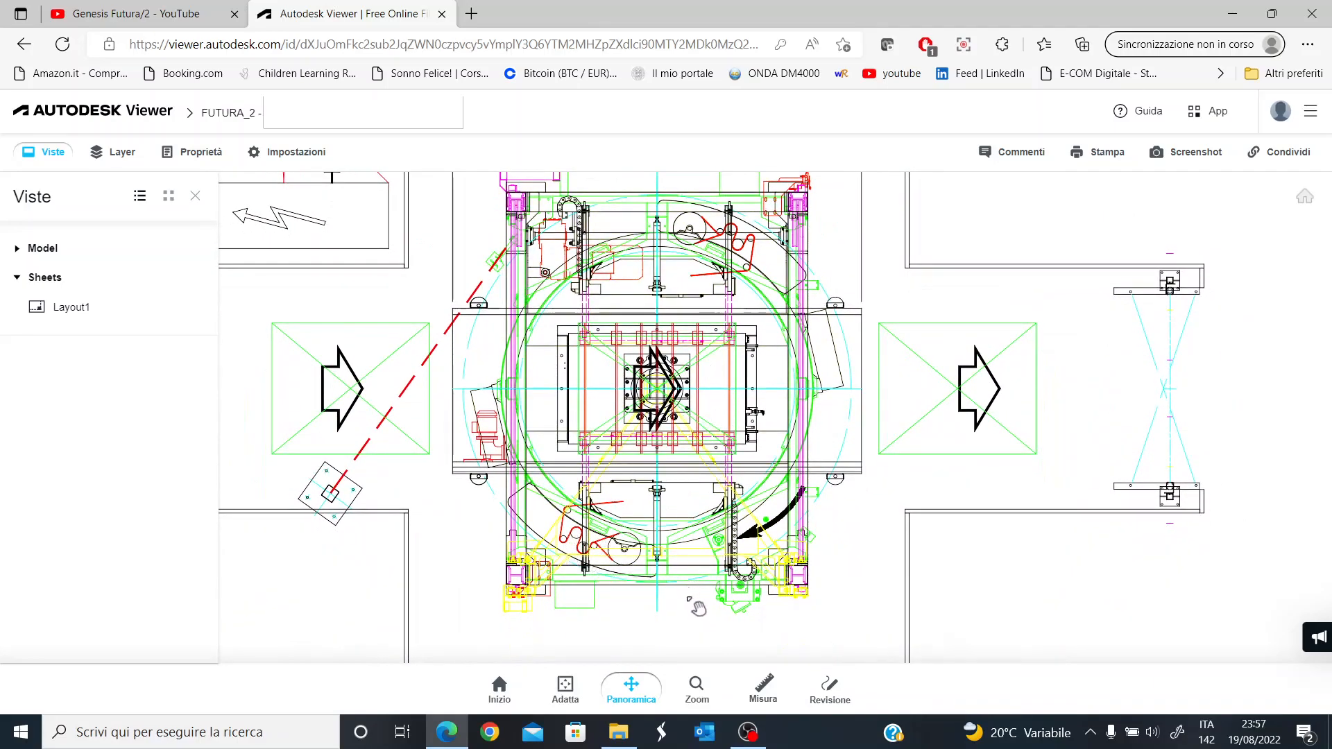
drag(697, 603, 1122, 319)
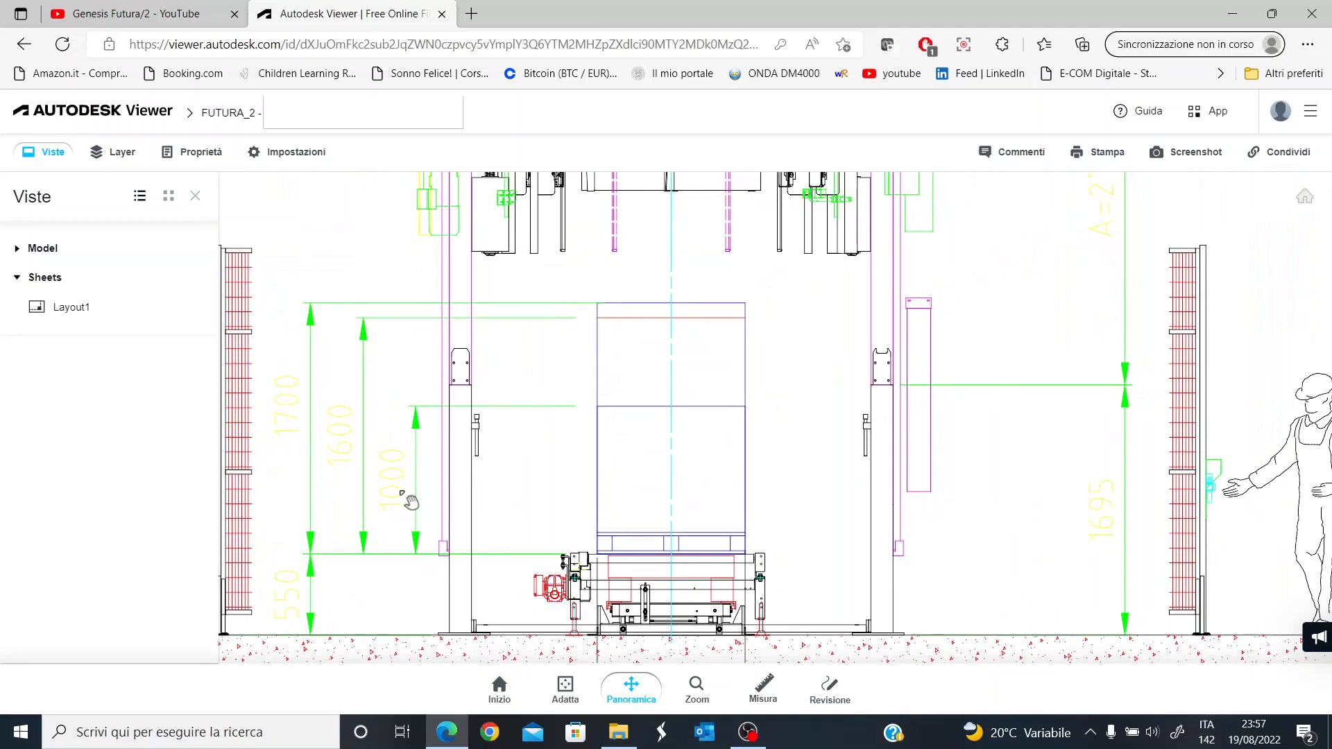
mouse_move(422, 529)
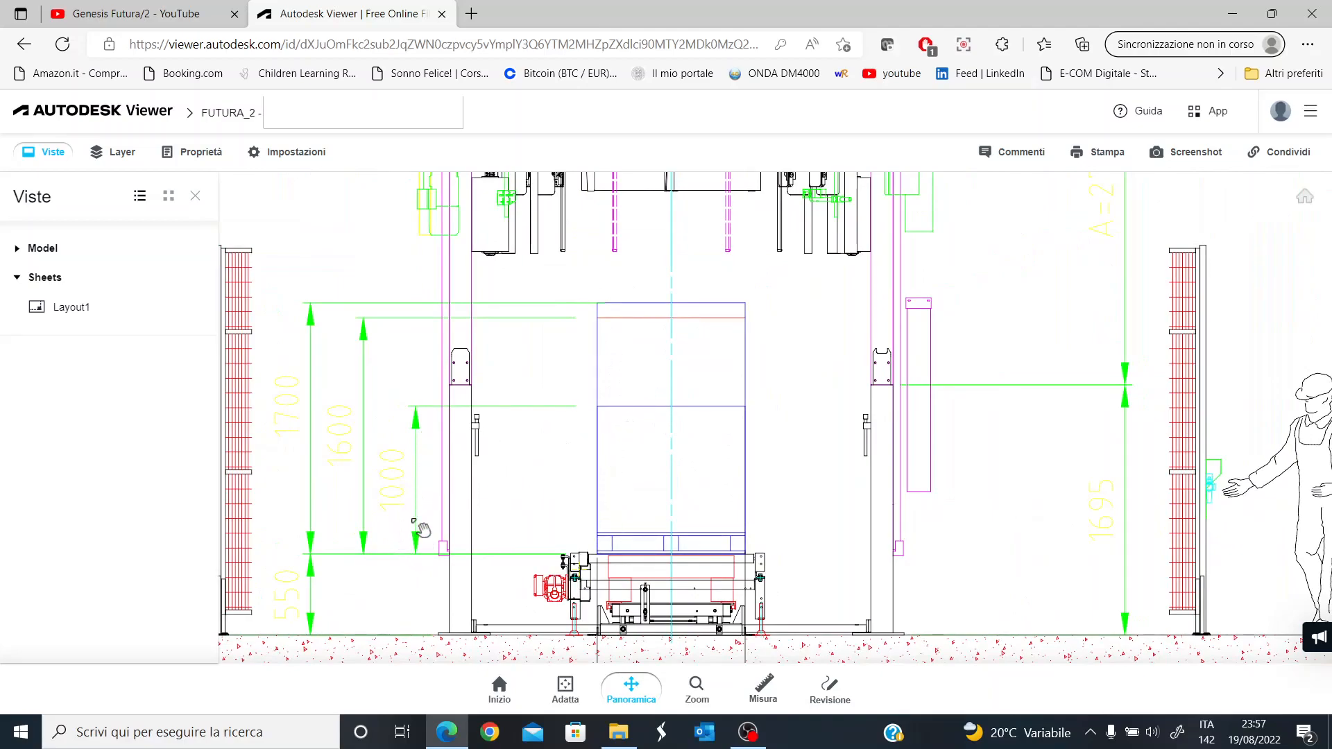
mouse_move(416, 541)
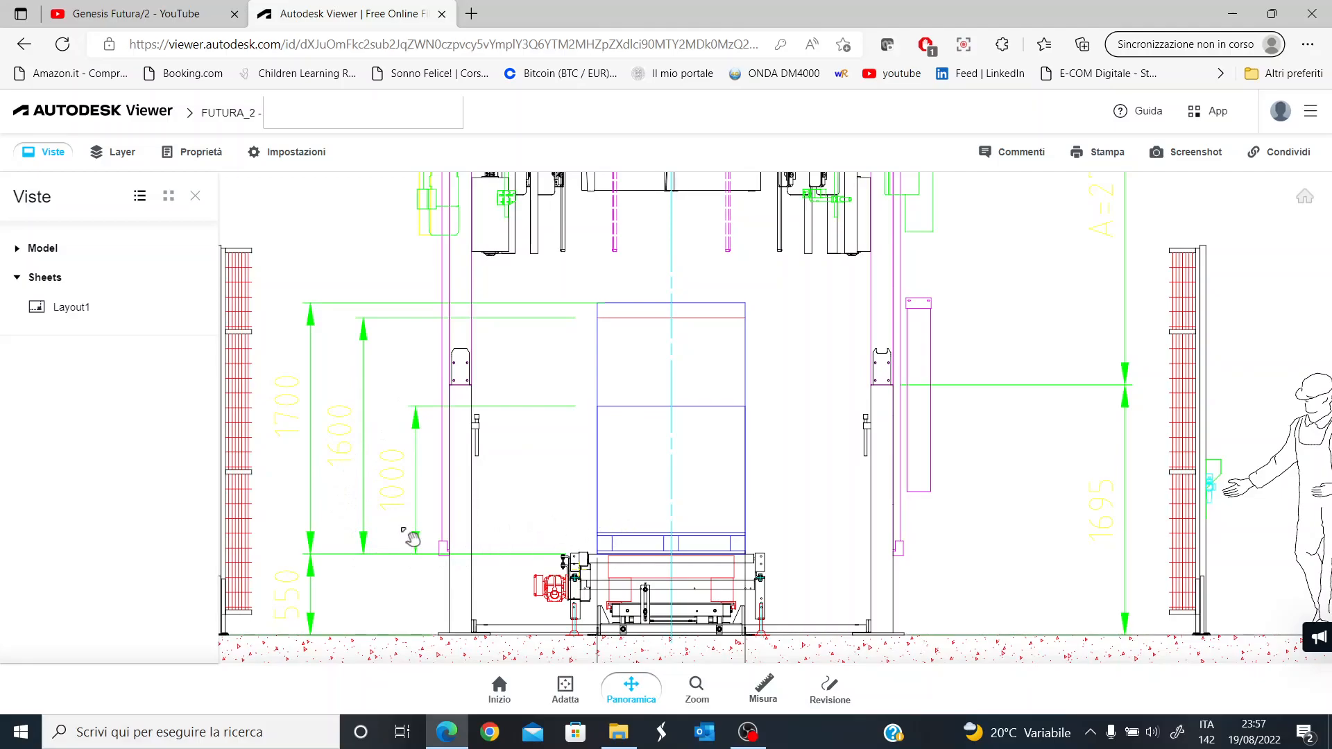
Frame the side view's 2640 fence height, 140 floor depth and 1000 base width dimensions.
drag(412, 540, 407, 497)
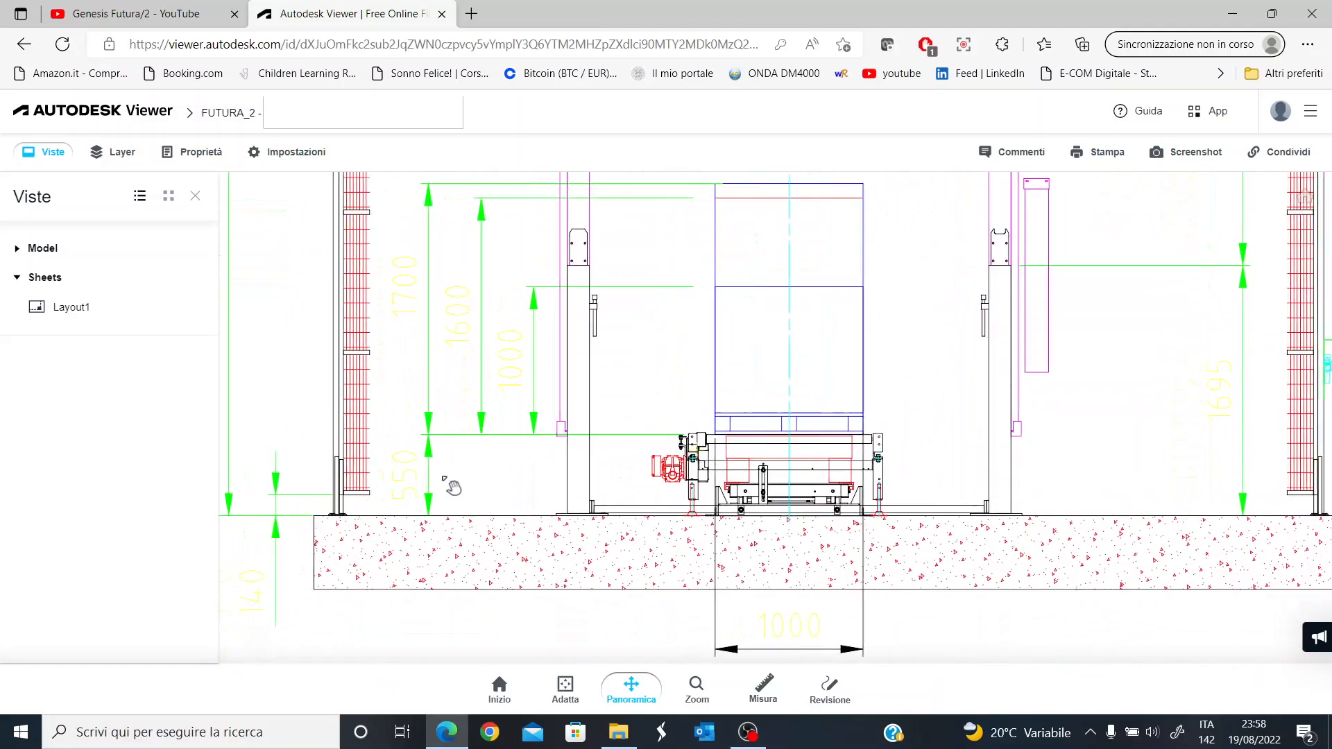
drag(450, 486, 340, 459)
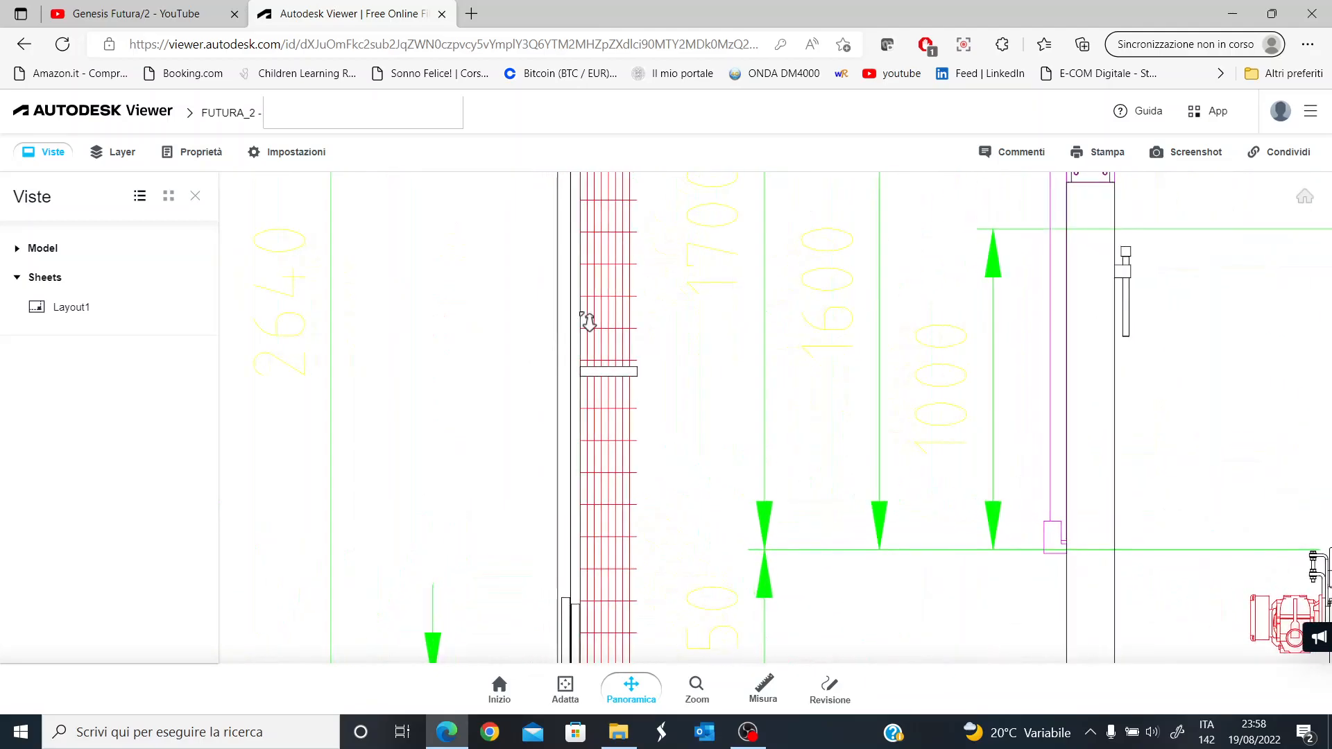
drag(585, 324, 429, 585)
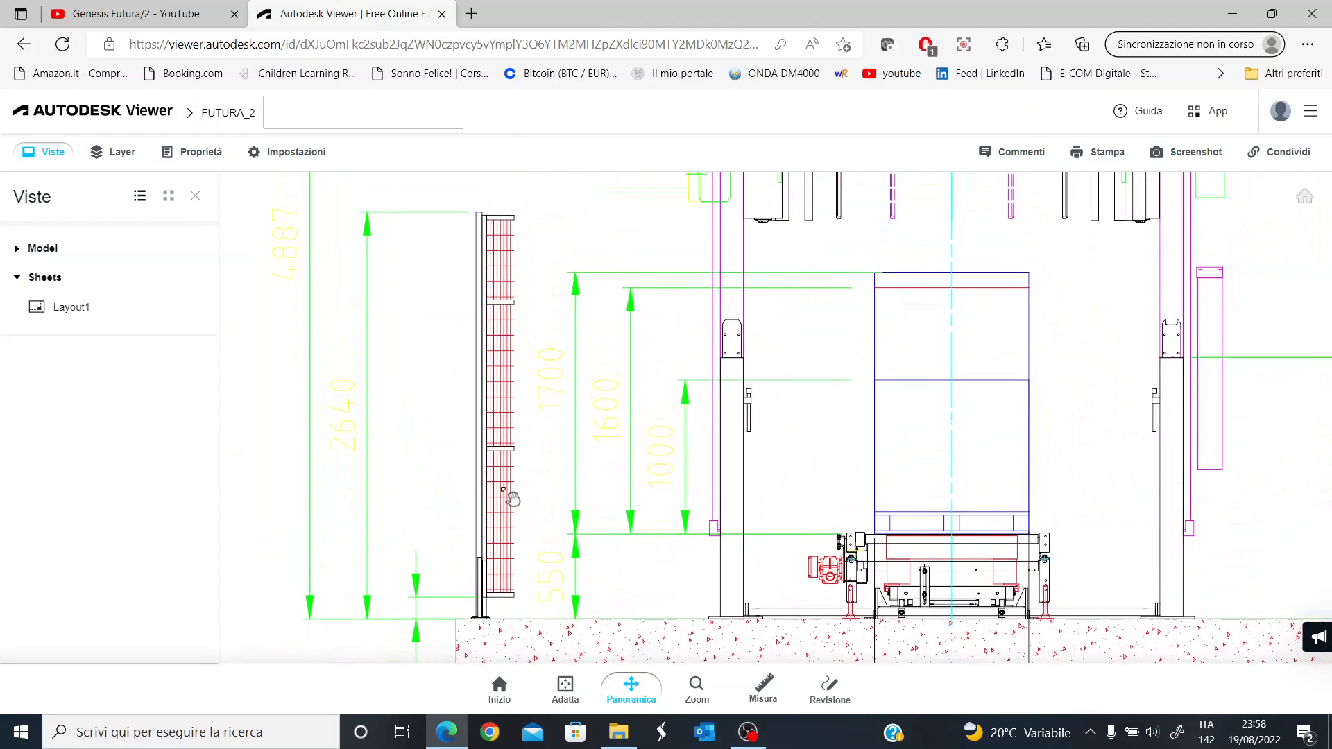
mouse_move(507, 189)
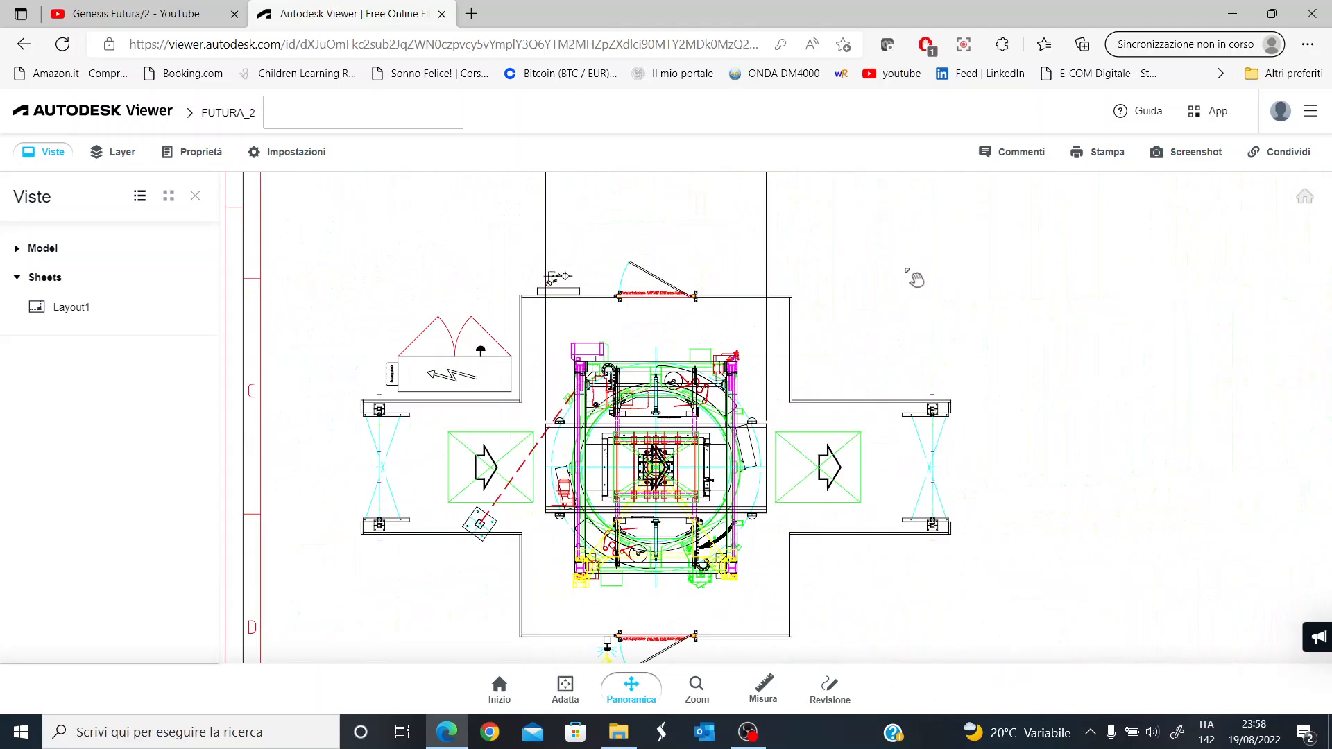
Recentre the top view, close in on the arrow-marked outfeed conveyor and sensor frame, then move toward the side view.
drag(914, 279, 435, 348)
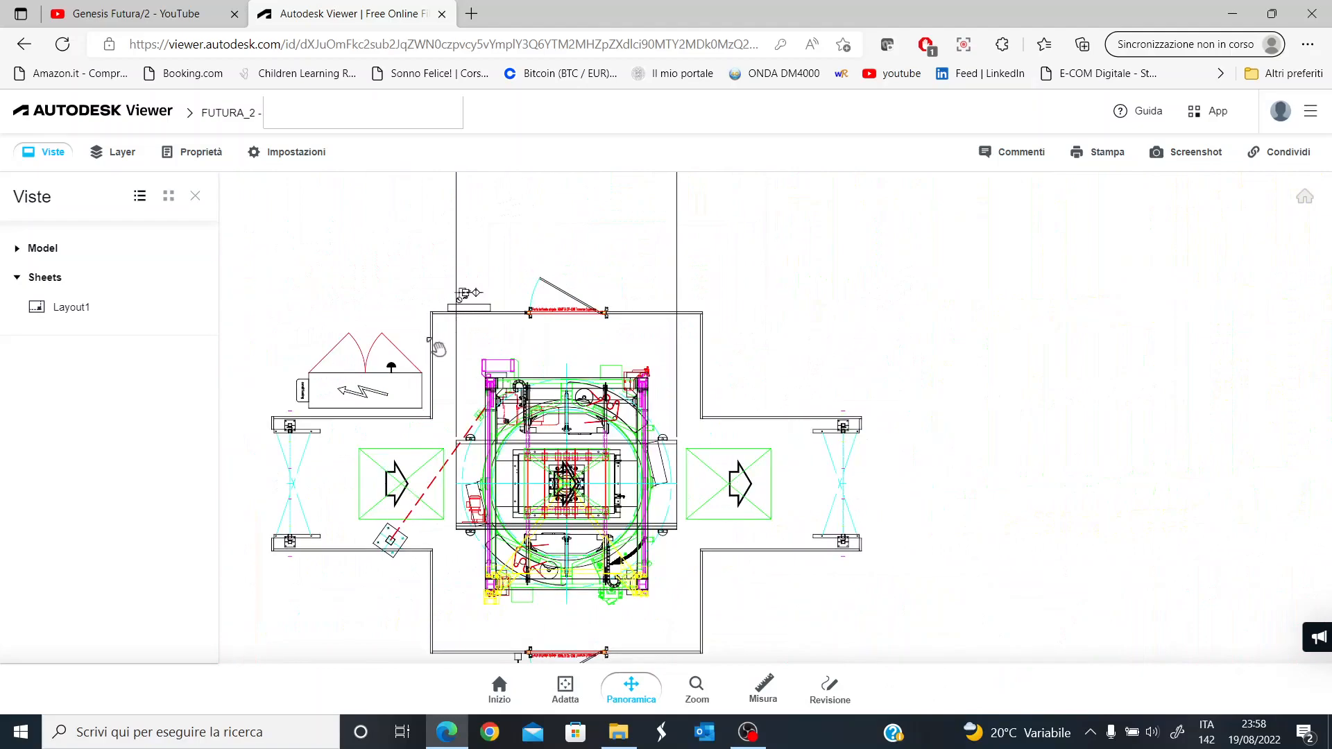
mouse_move(884, 569)
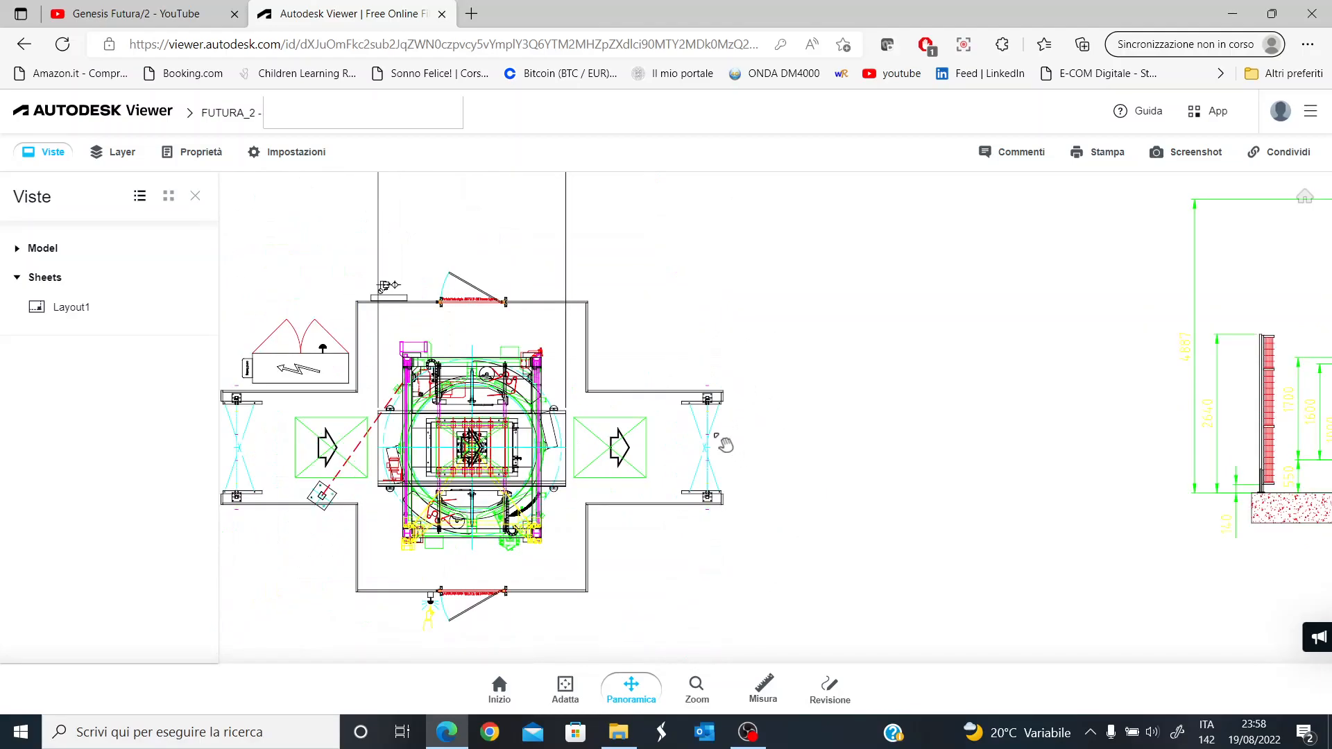
mouse_move(735, 445)
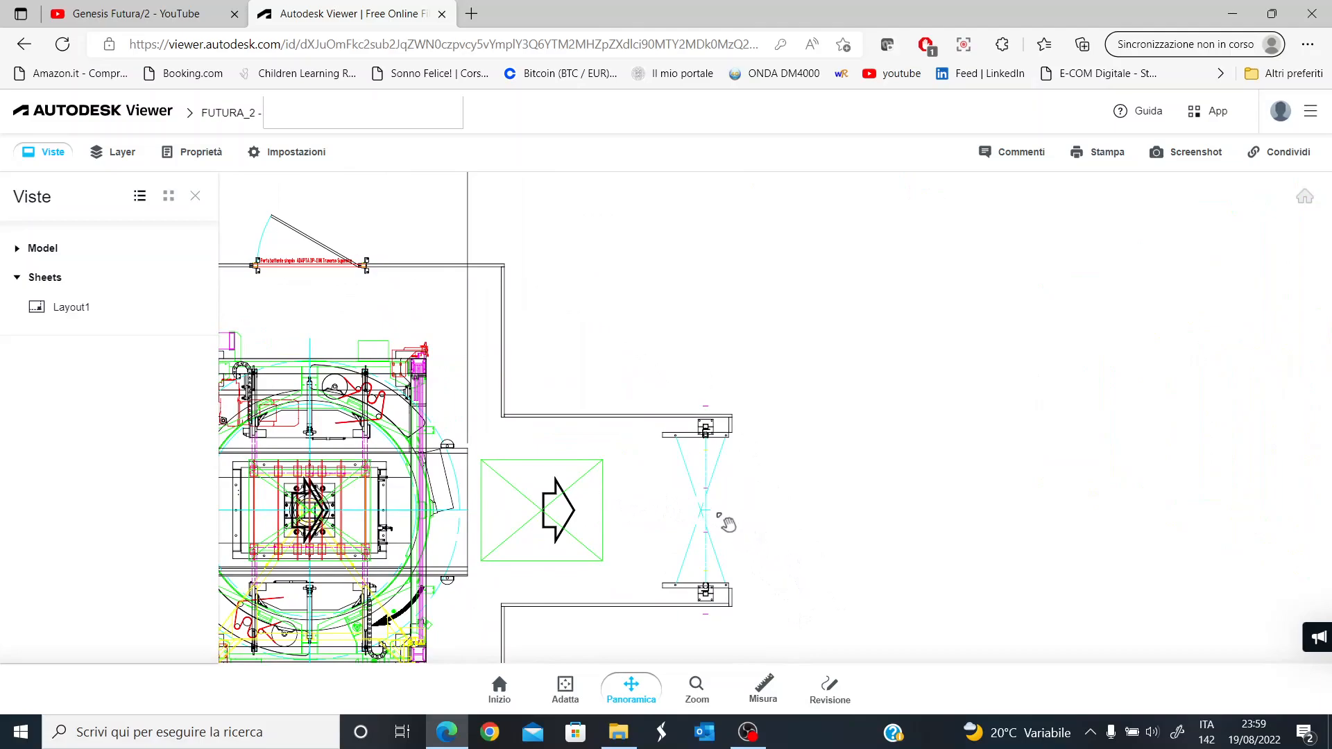
mouse_move(755, 554)
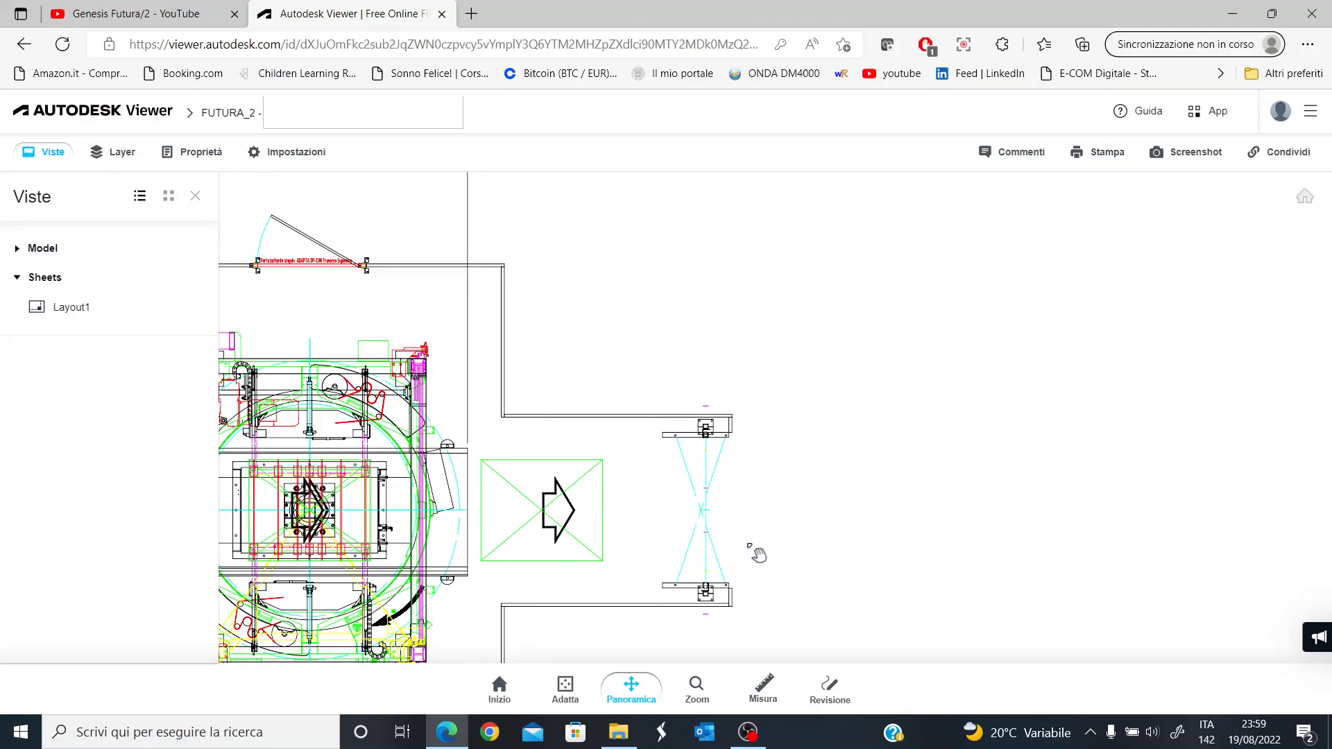
mouse_move(637, 514)
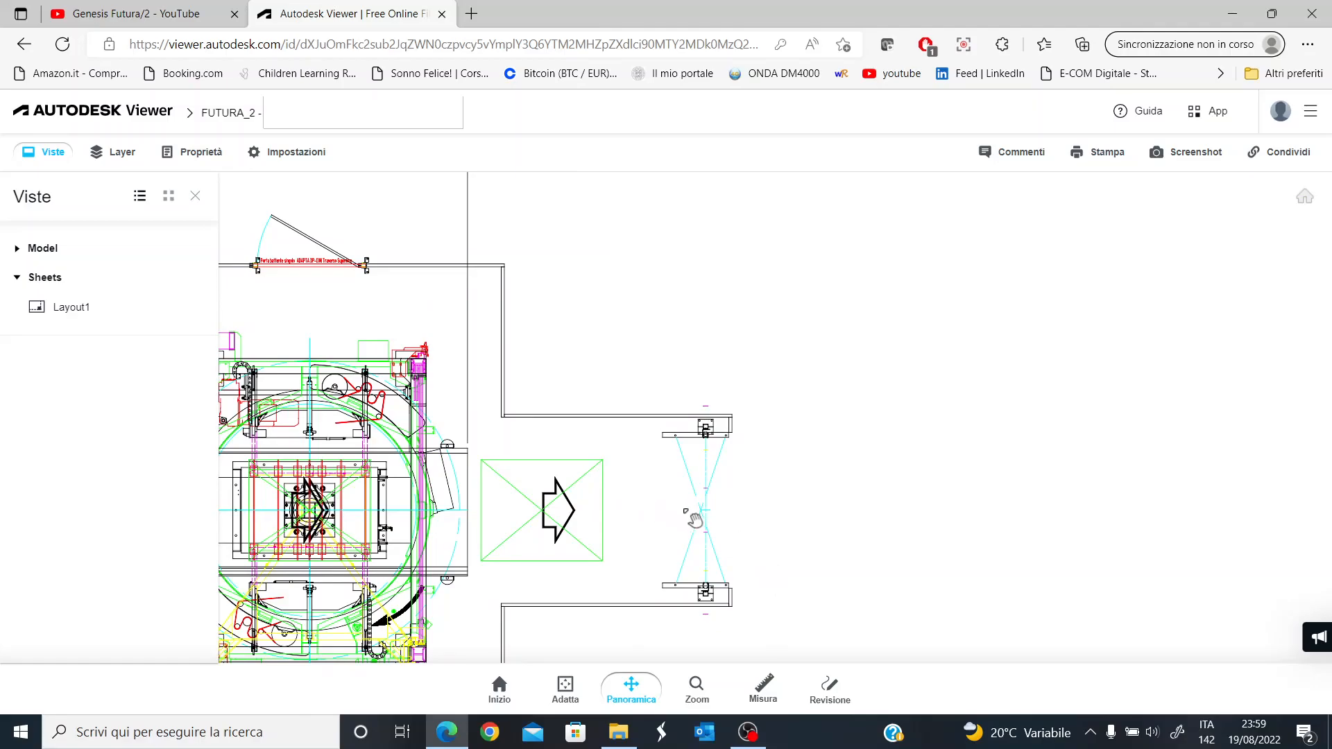
drag(692, 517, 437, 378)
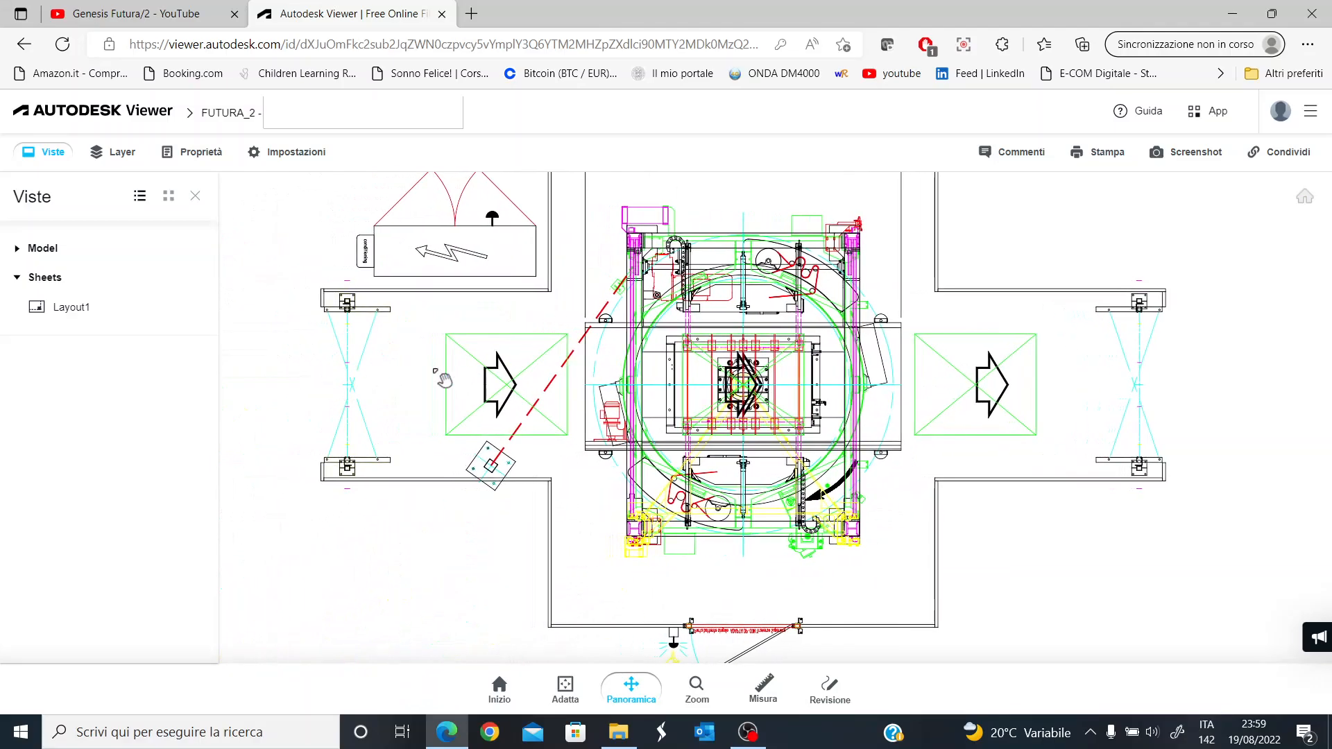
drag(441, 377, 976, 408)
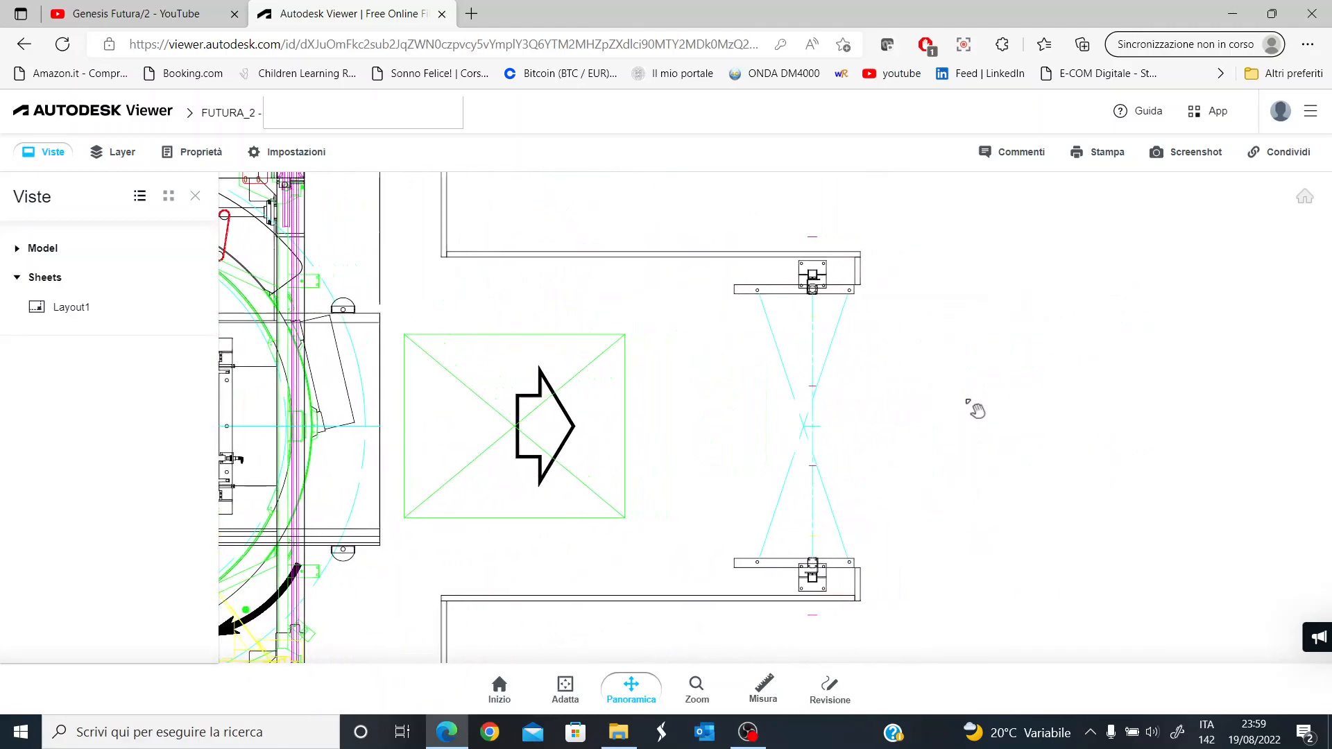
drag(977, 411, 697, 385)
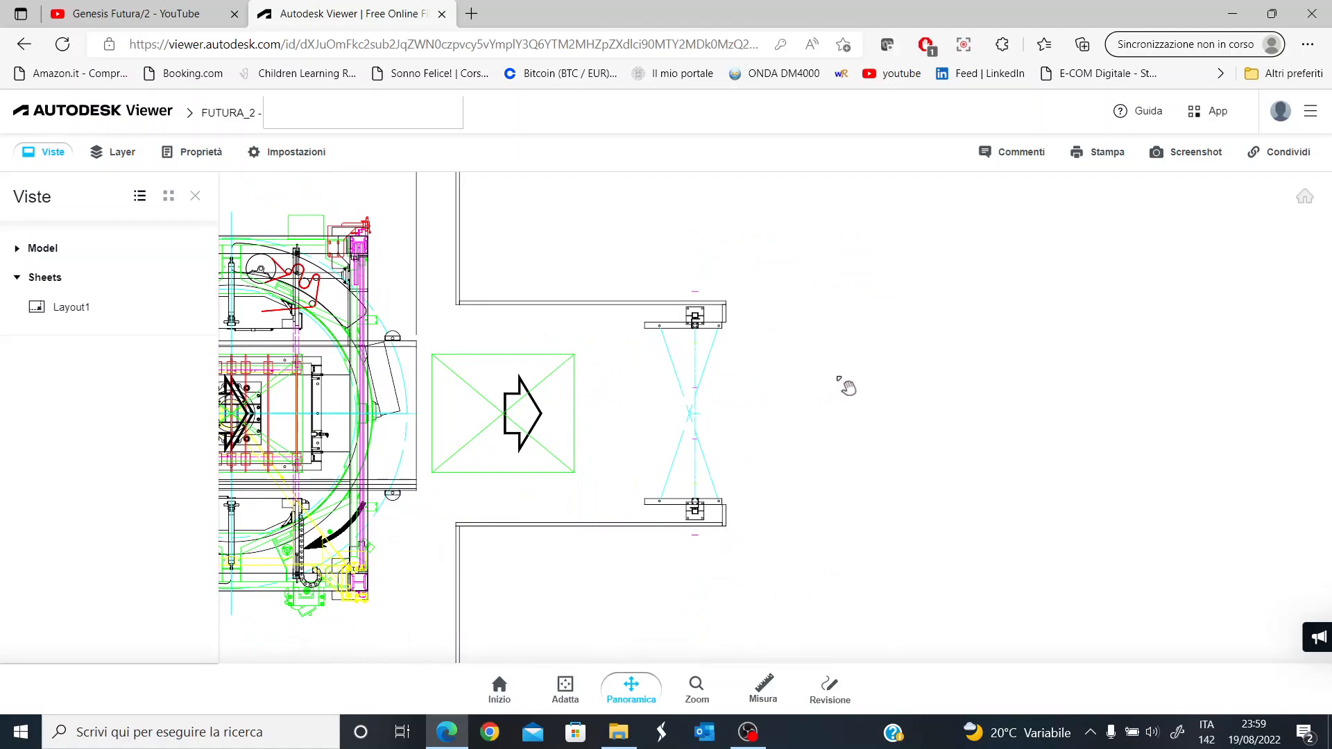
drag(847, 387, 650, 344)
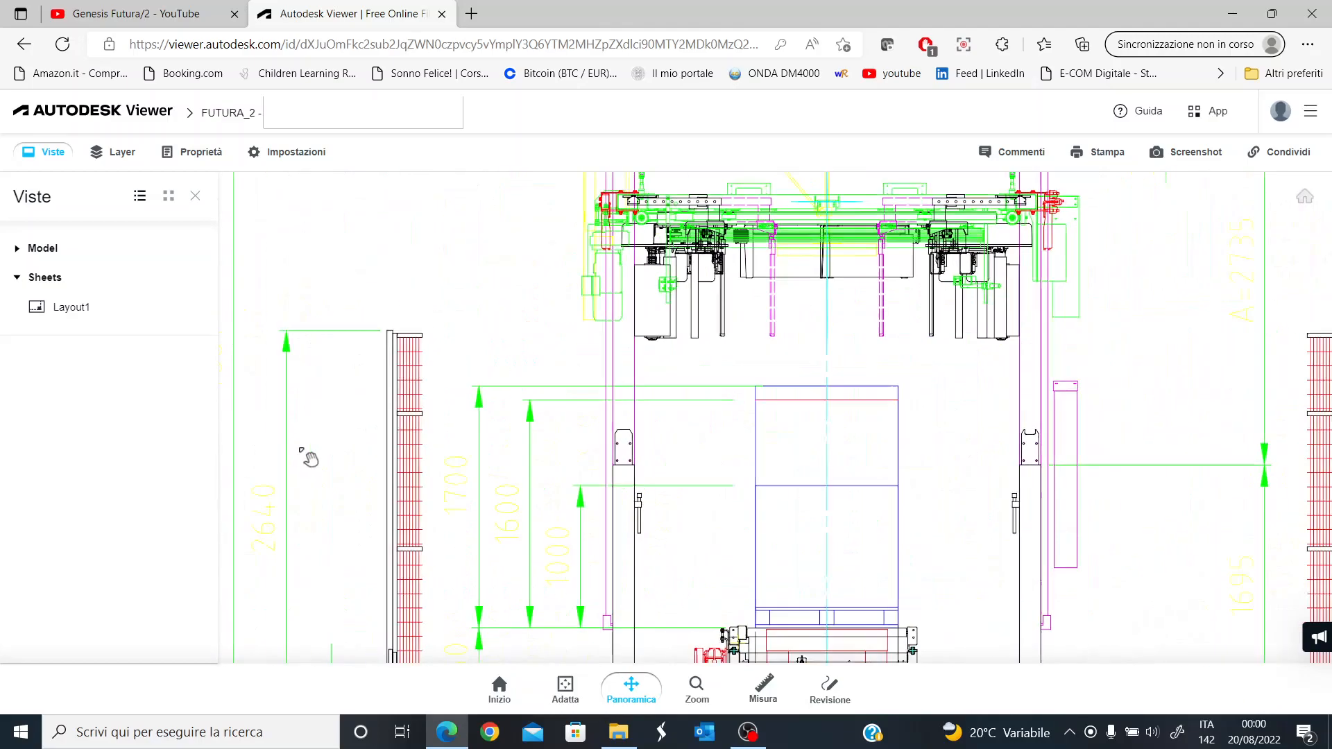
Pull back to frame the whole side elevation with the overhead wrapping ring, A=2735 dimension, 350 clearance and operator figure.
drag(309, 459, 777, 396)
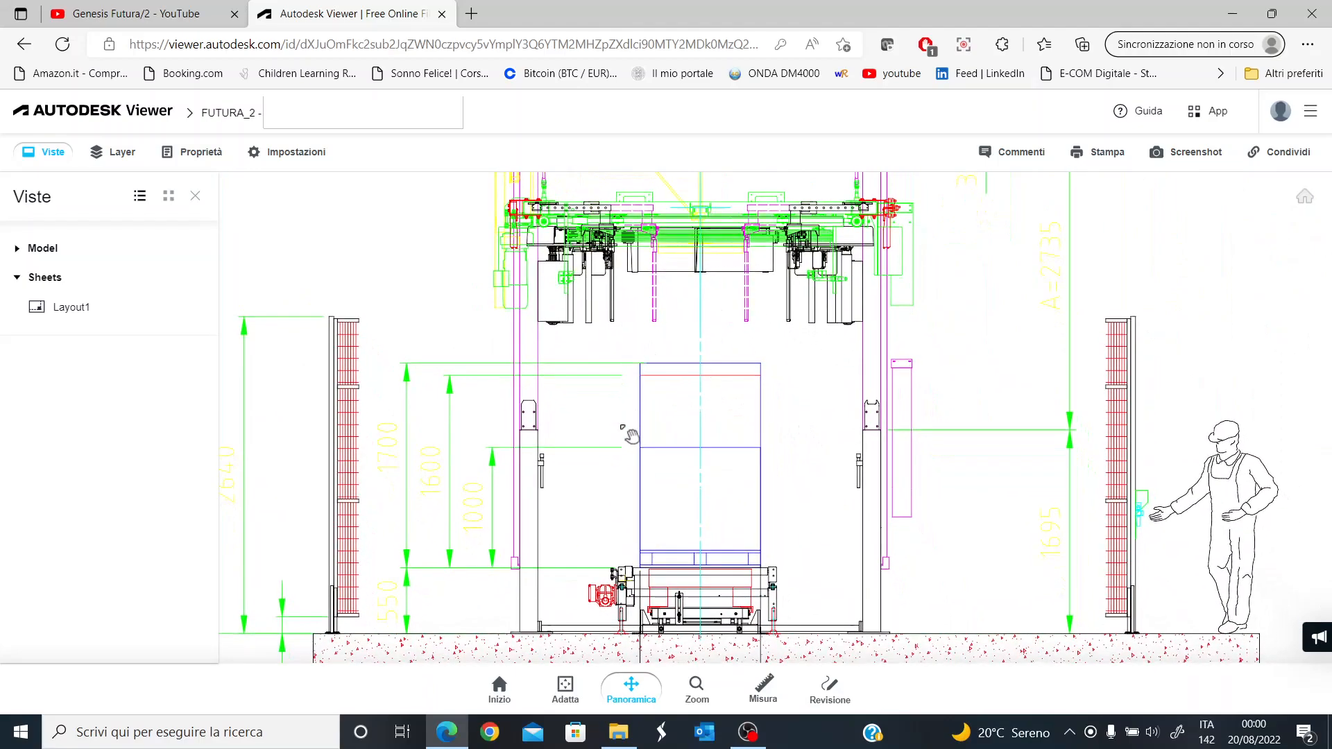
mouse_move(388, 470)
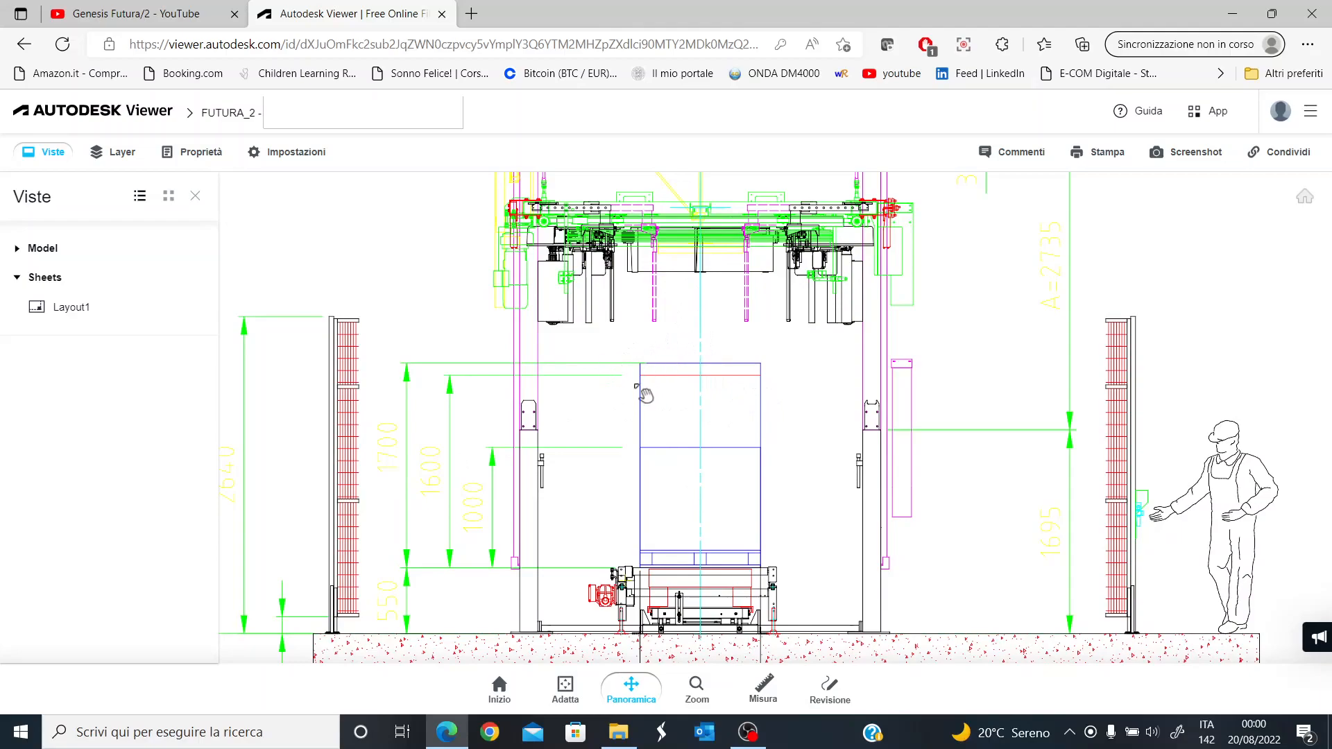
drag(644, 395, 811, 457)
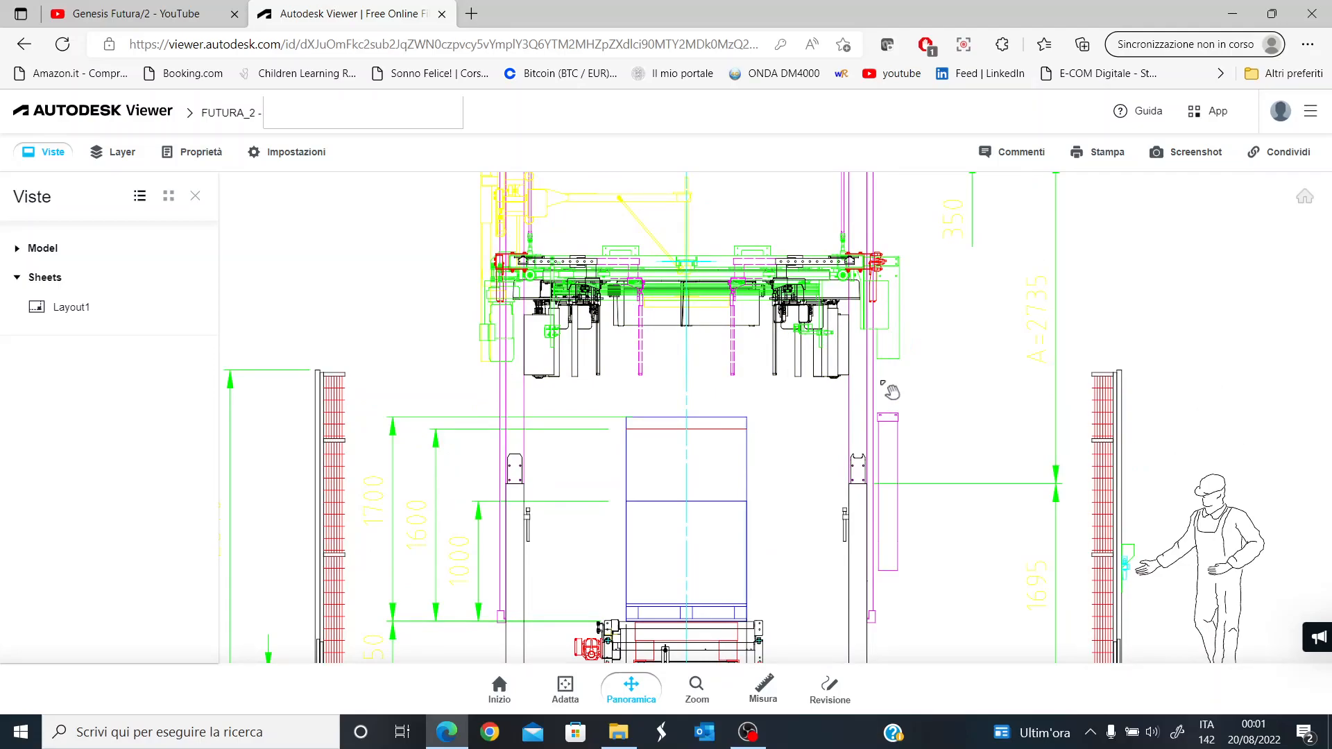
mouse_move(764, 336)
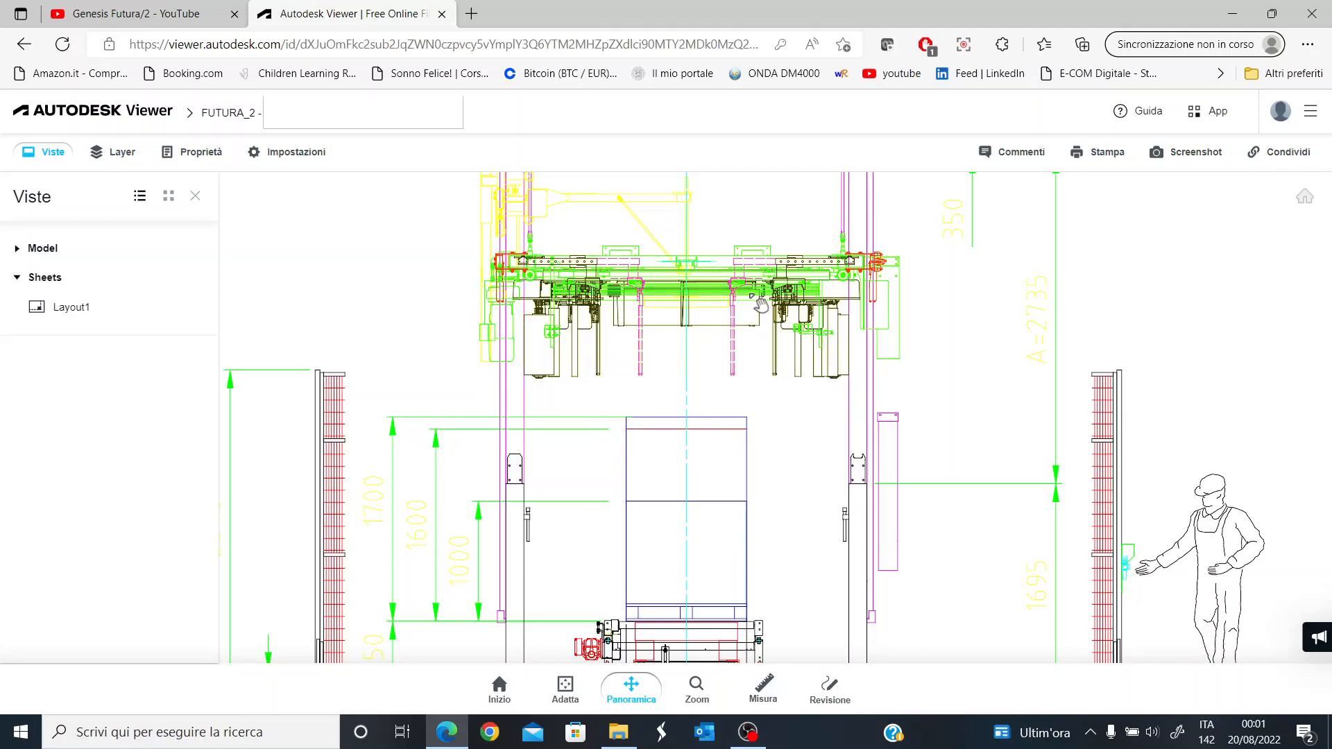
drag(761, 302, 788, 387)
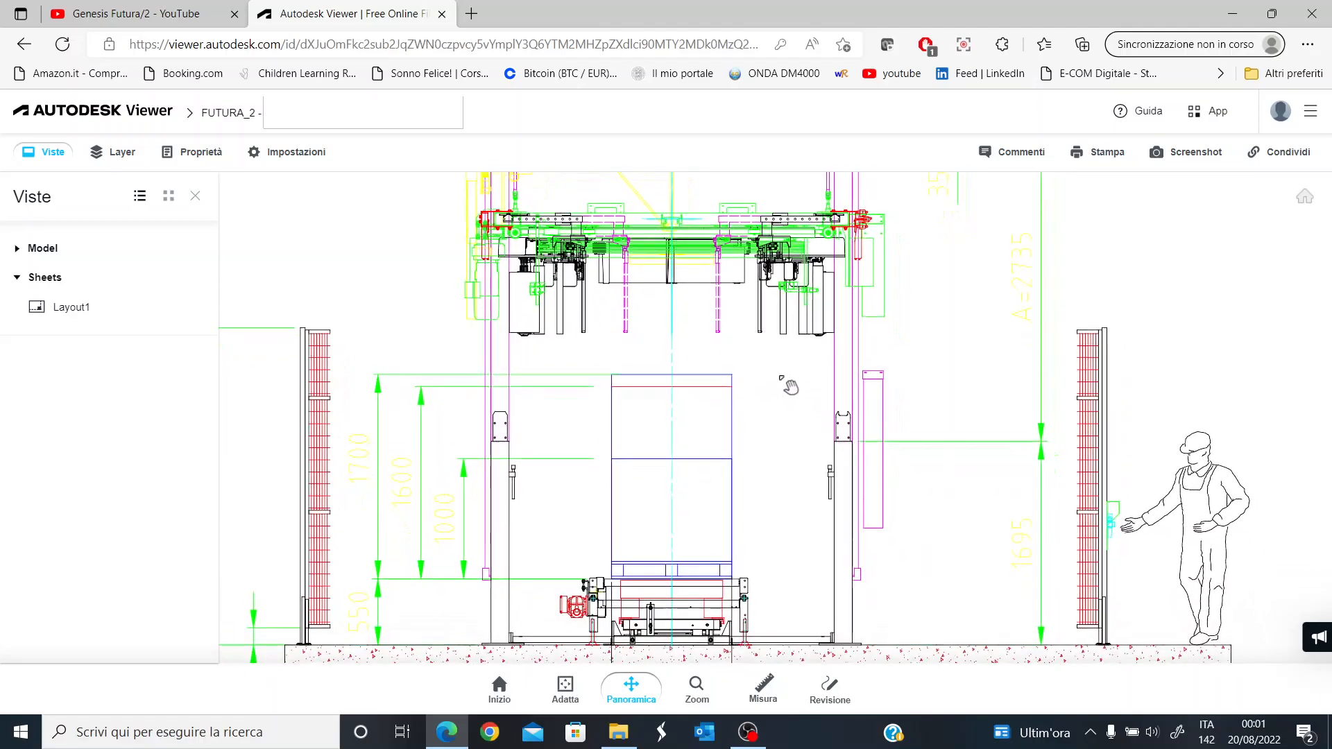